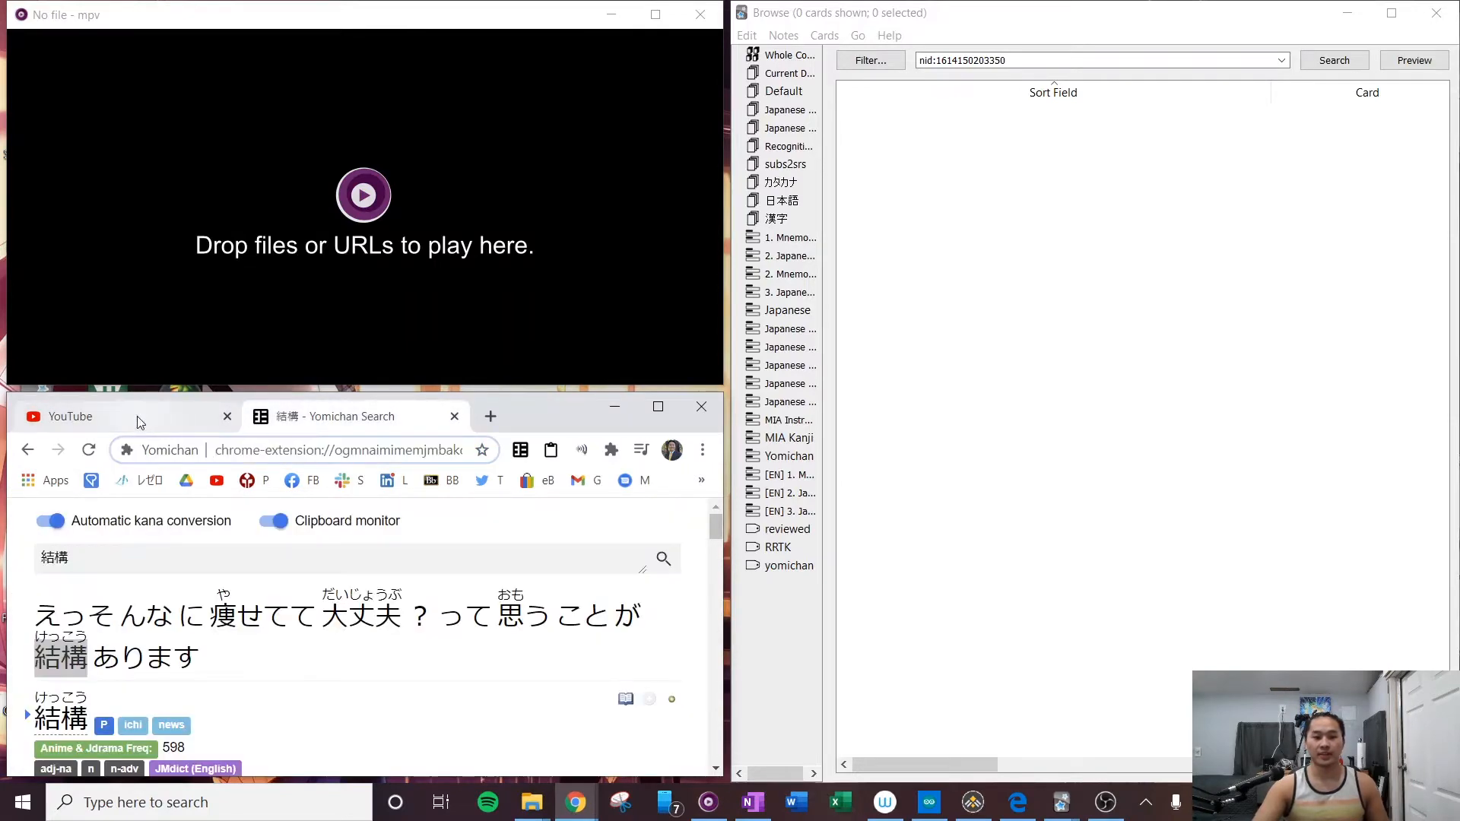
Scroll the YouTube home page to find a video link to stream in mpv.
{"action": "scroll", "scroll_direction": "down", "scroll_amount": 3}
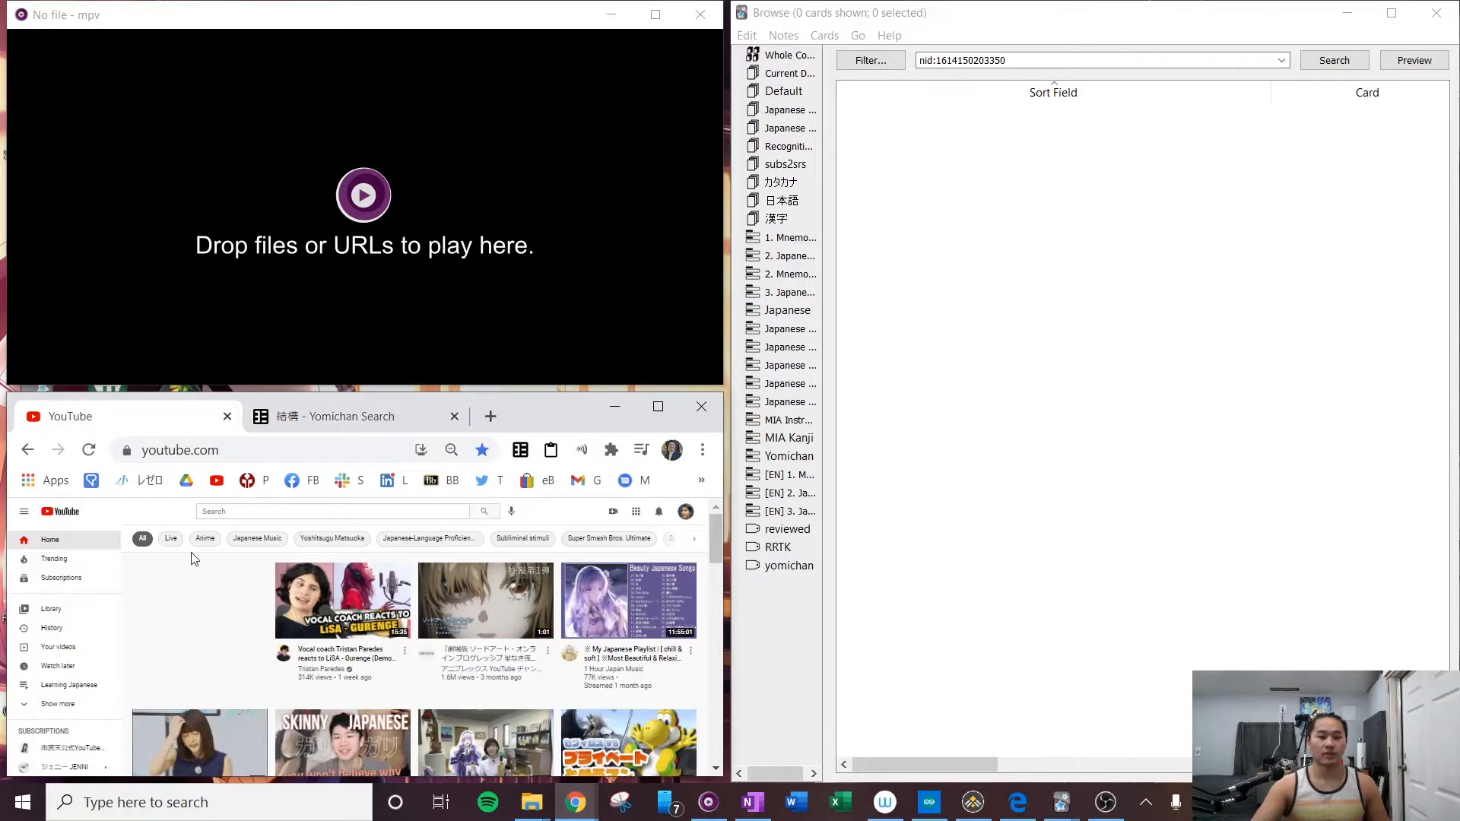
{"action": "scroll", "scroll_direction": "down", "scroll_amount": 3}
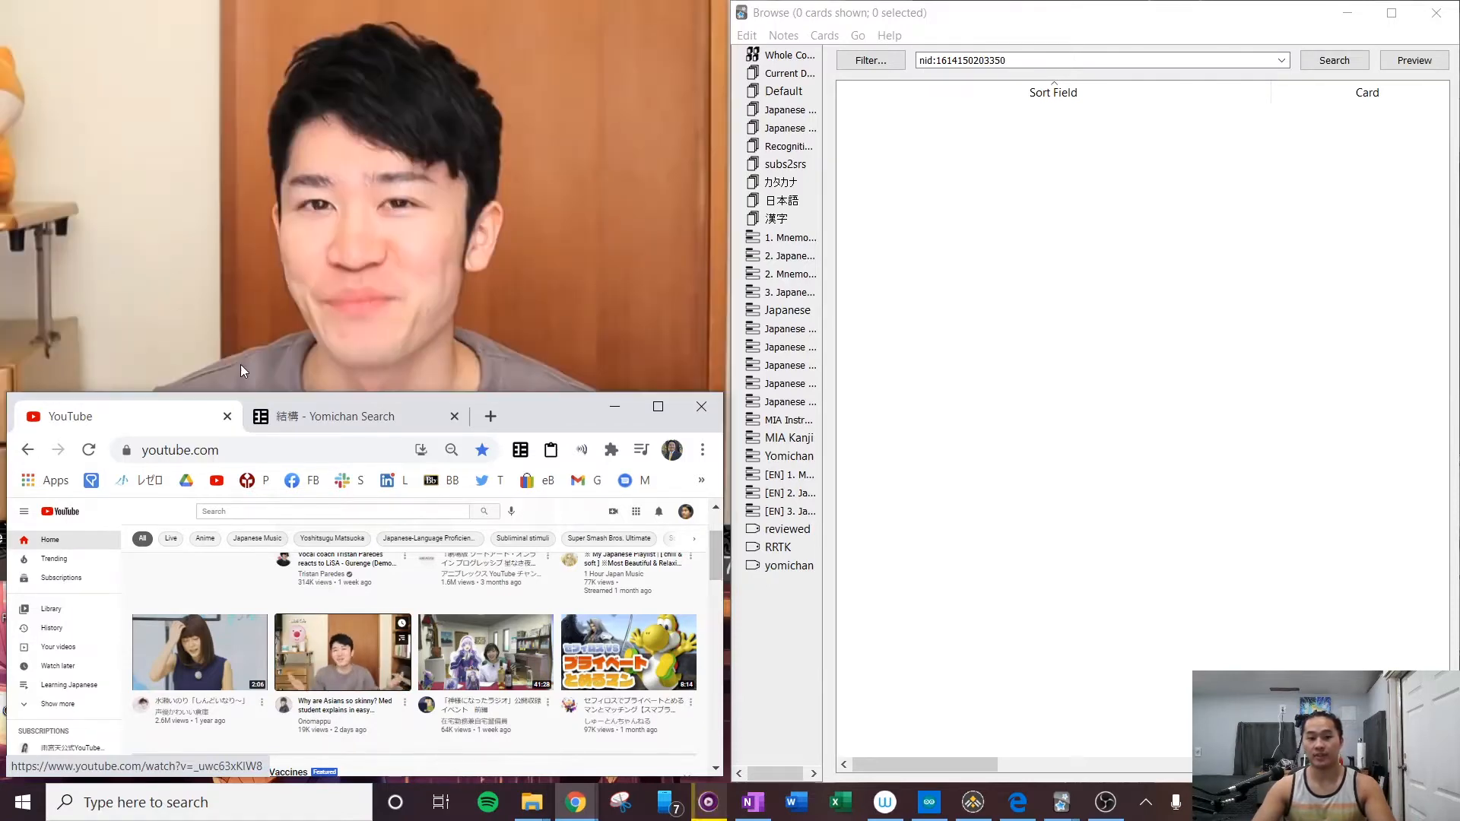
{"action": "mouse_move", "coordinate": [502, 236]}
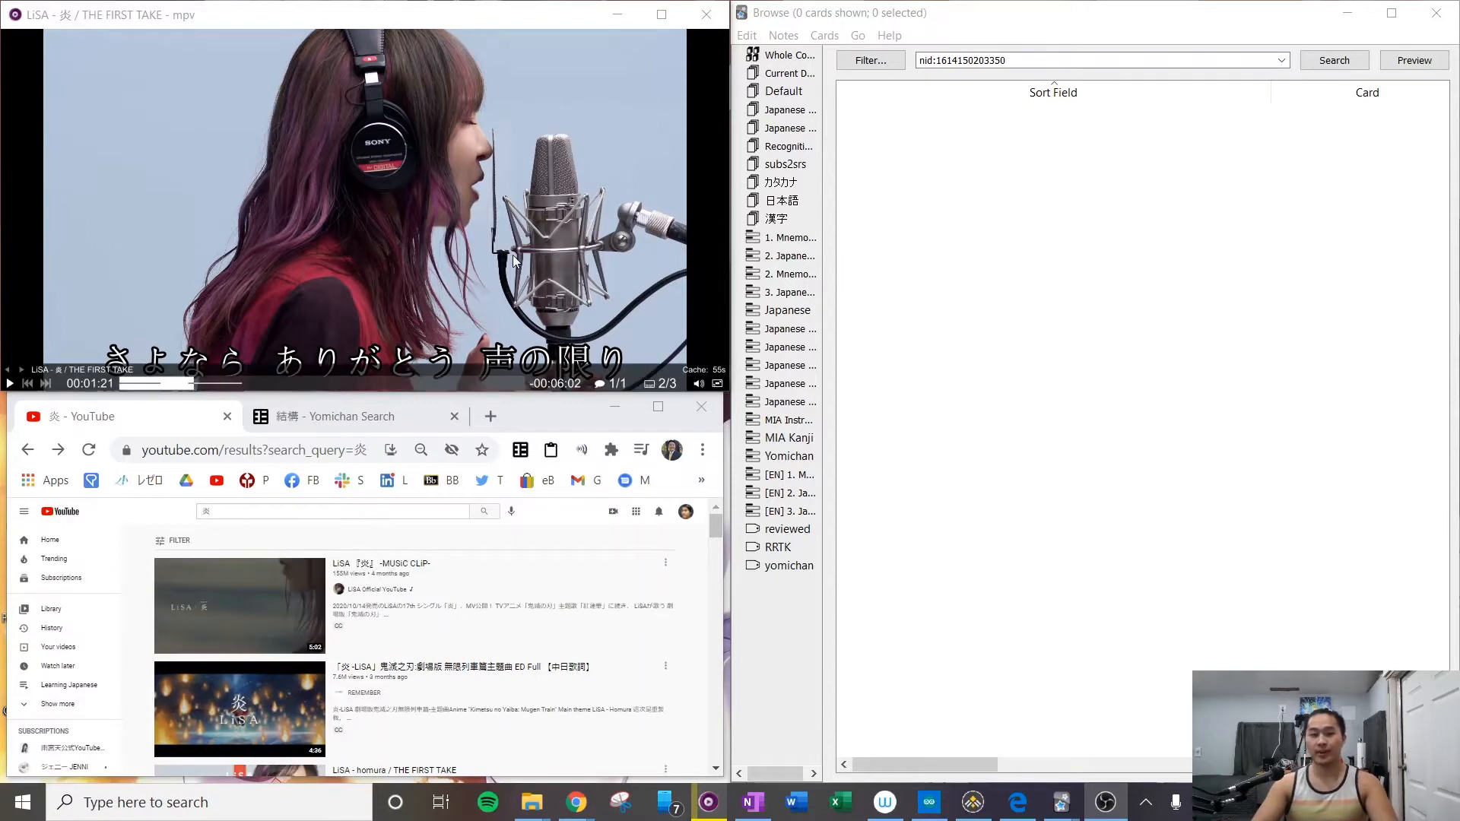
{"action": "mouse_move", "coordinate": [507, 265]}
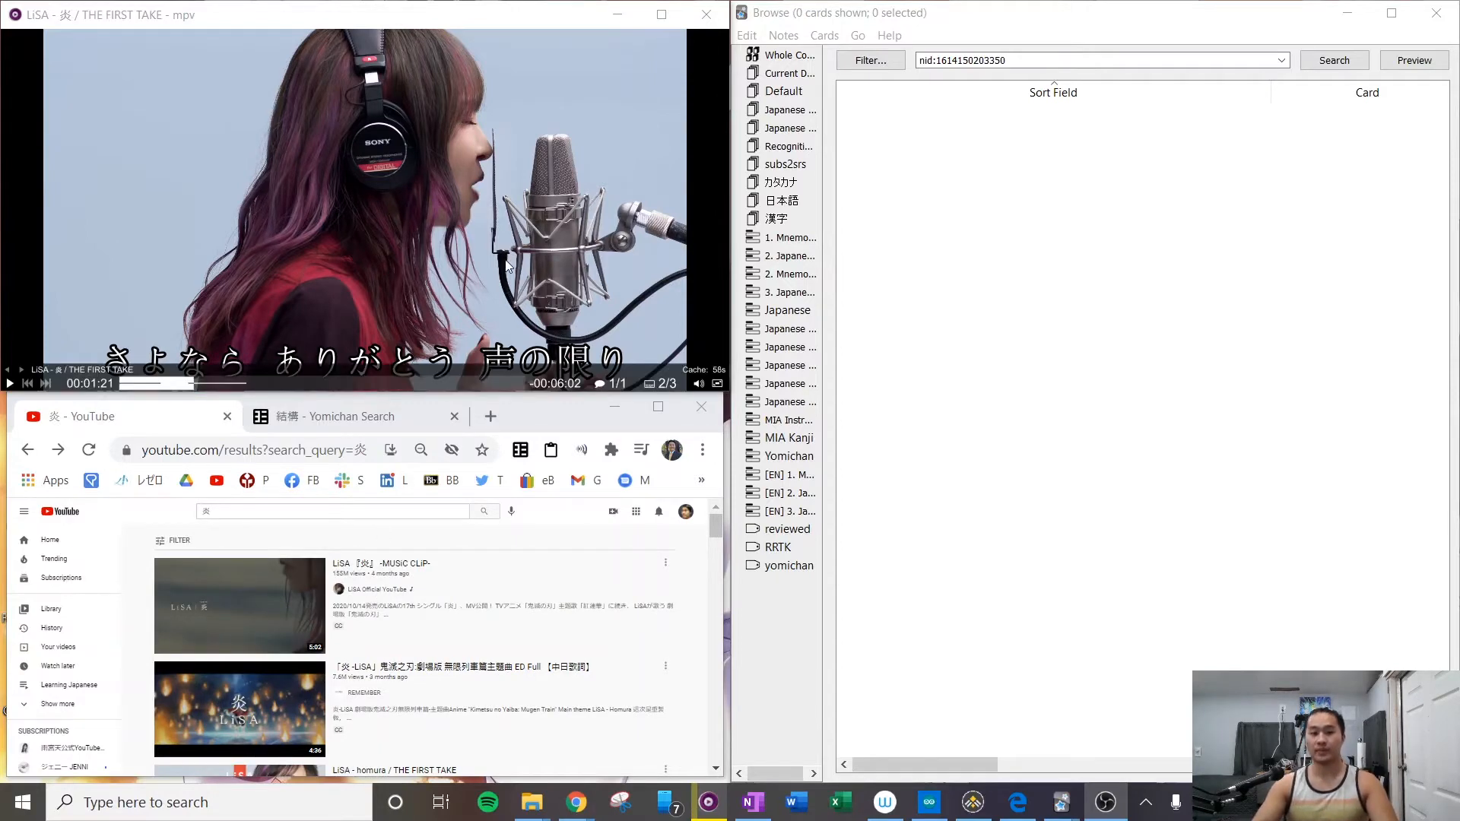
{"action": "mouse_move", "coordinate": [495, 285]}
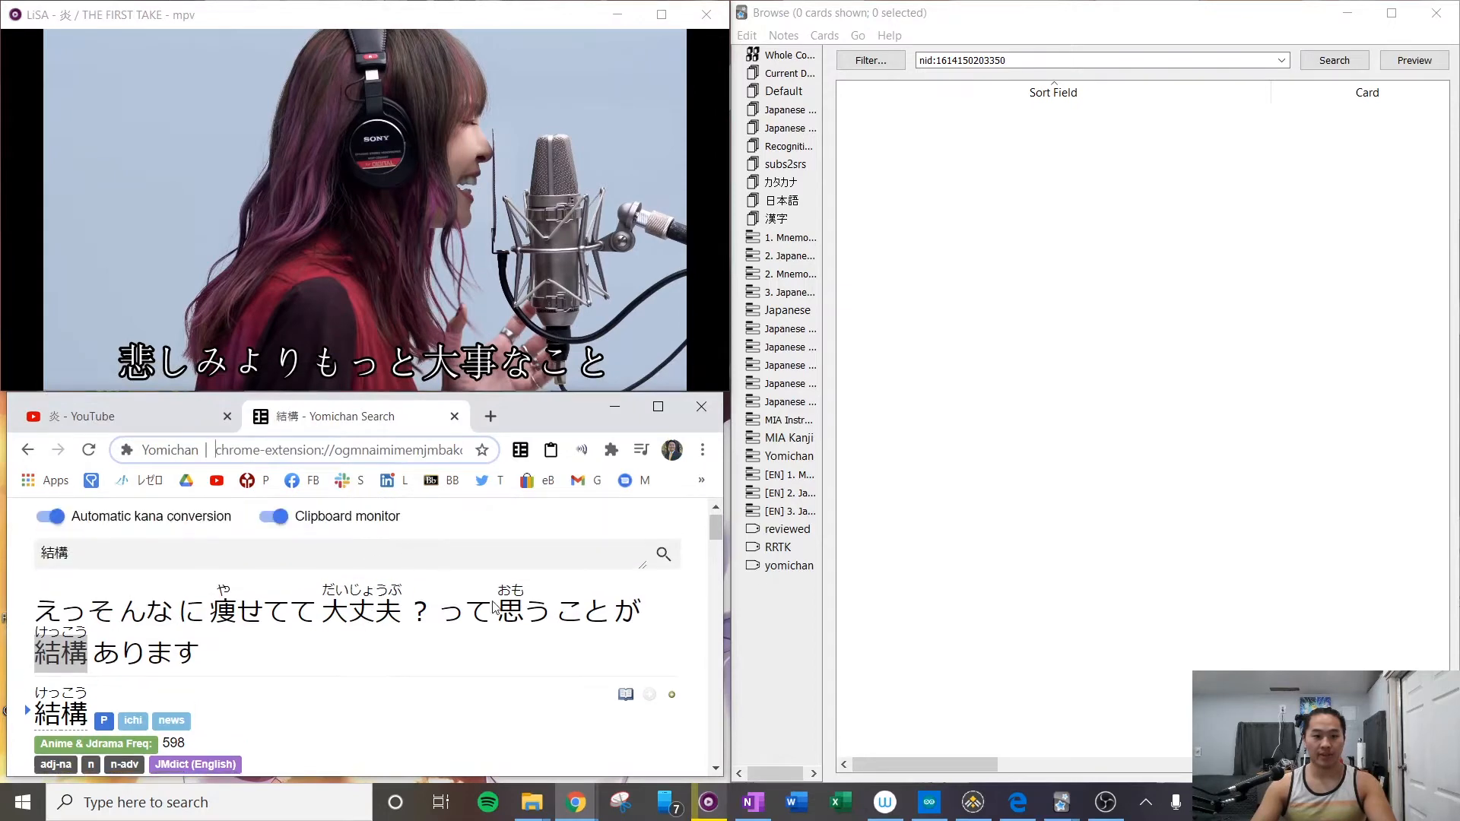
Scroll while LiSA's 炎 THE FIRST TAKE plays with Japanese subtitles copied to Yomichan.
{"action": "scroll", "scroll_direction": "down", "scroll_amount": 3}
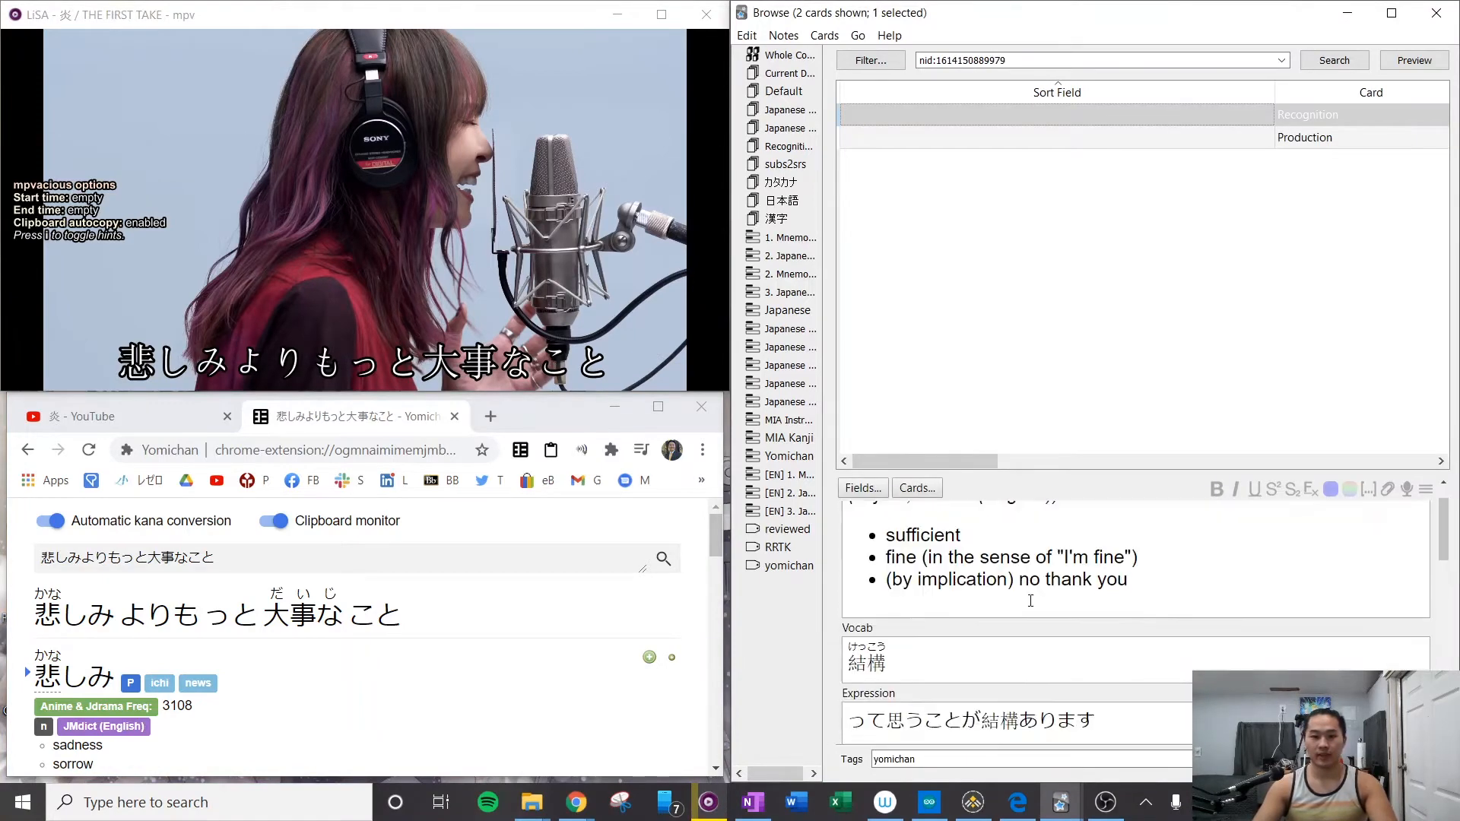
{"action": "scroll", "scroll_direction": "down", "scroll_amount": 3}
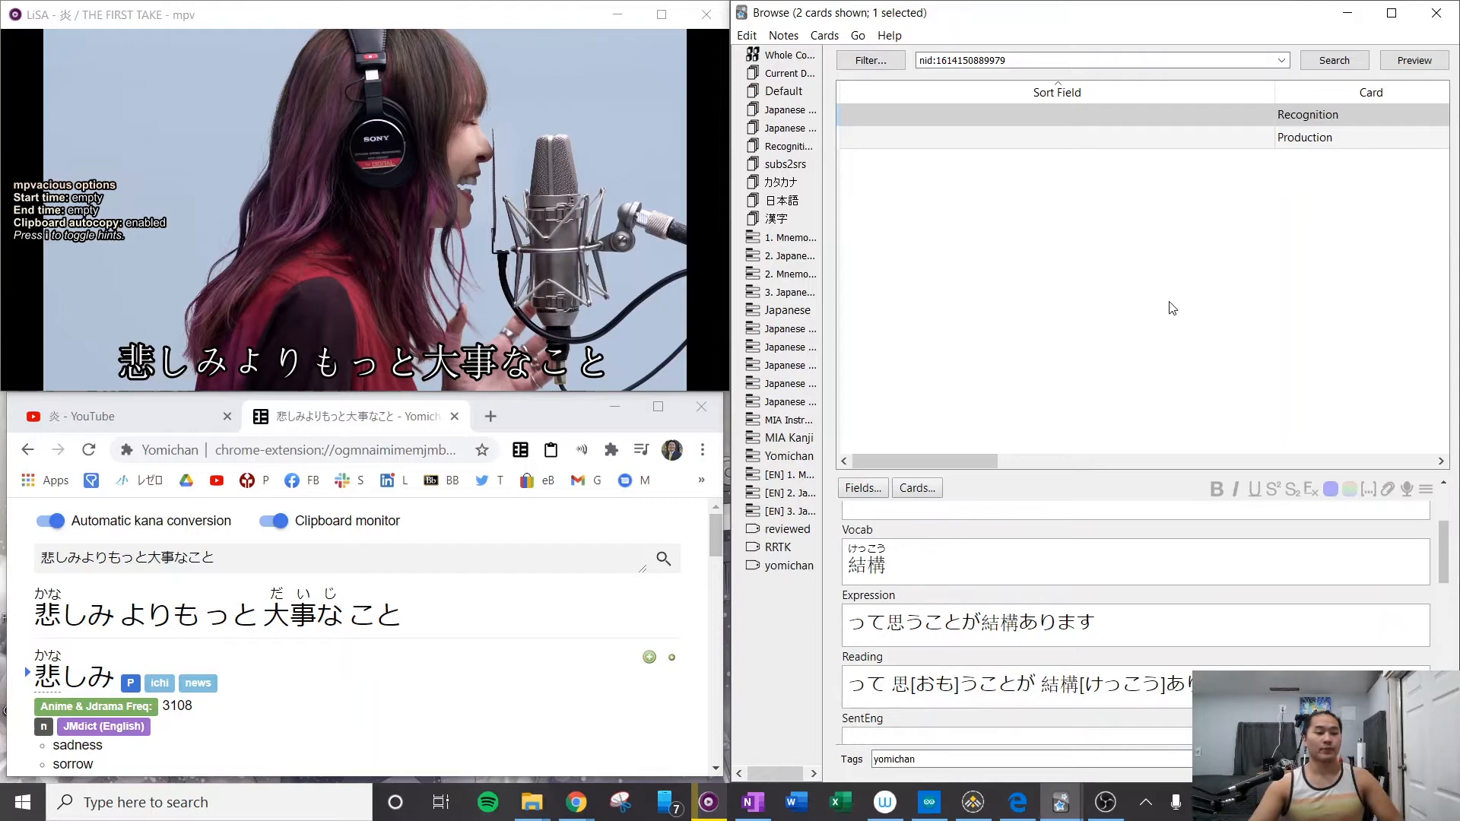
{"action": "mouse_move", "coordinate": [829, 478]}
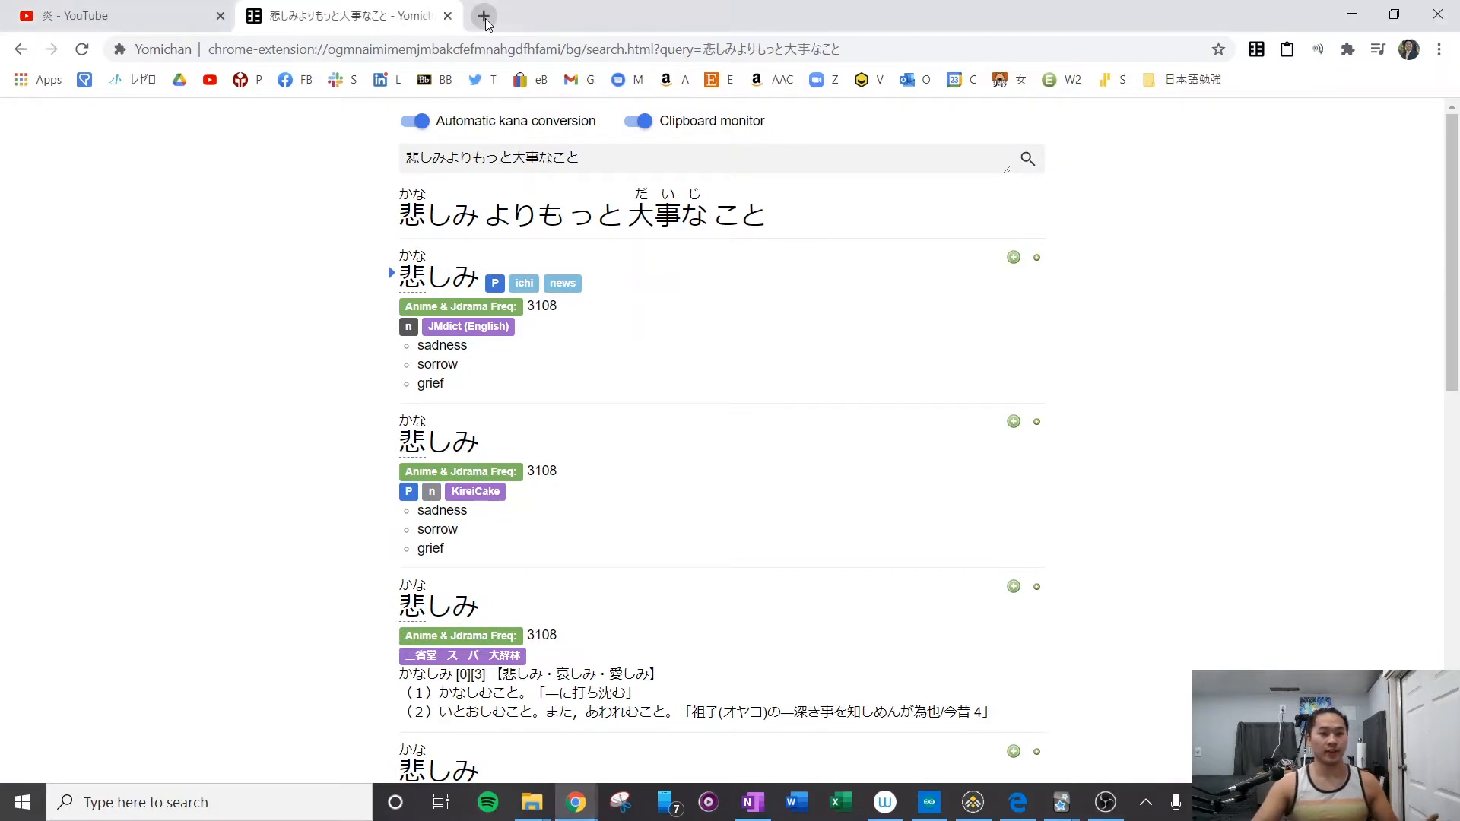
In a new tab, open github.com/ytdl-org/youtube-dl and start the Windows .exe download.
{"action": "left_click", "coordinate": [482, 15]}
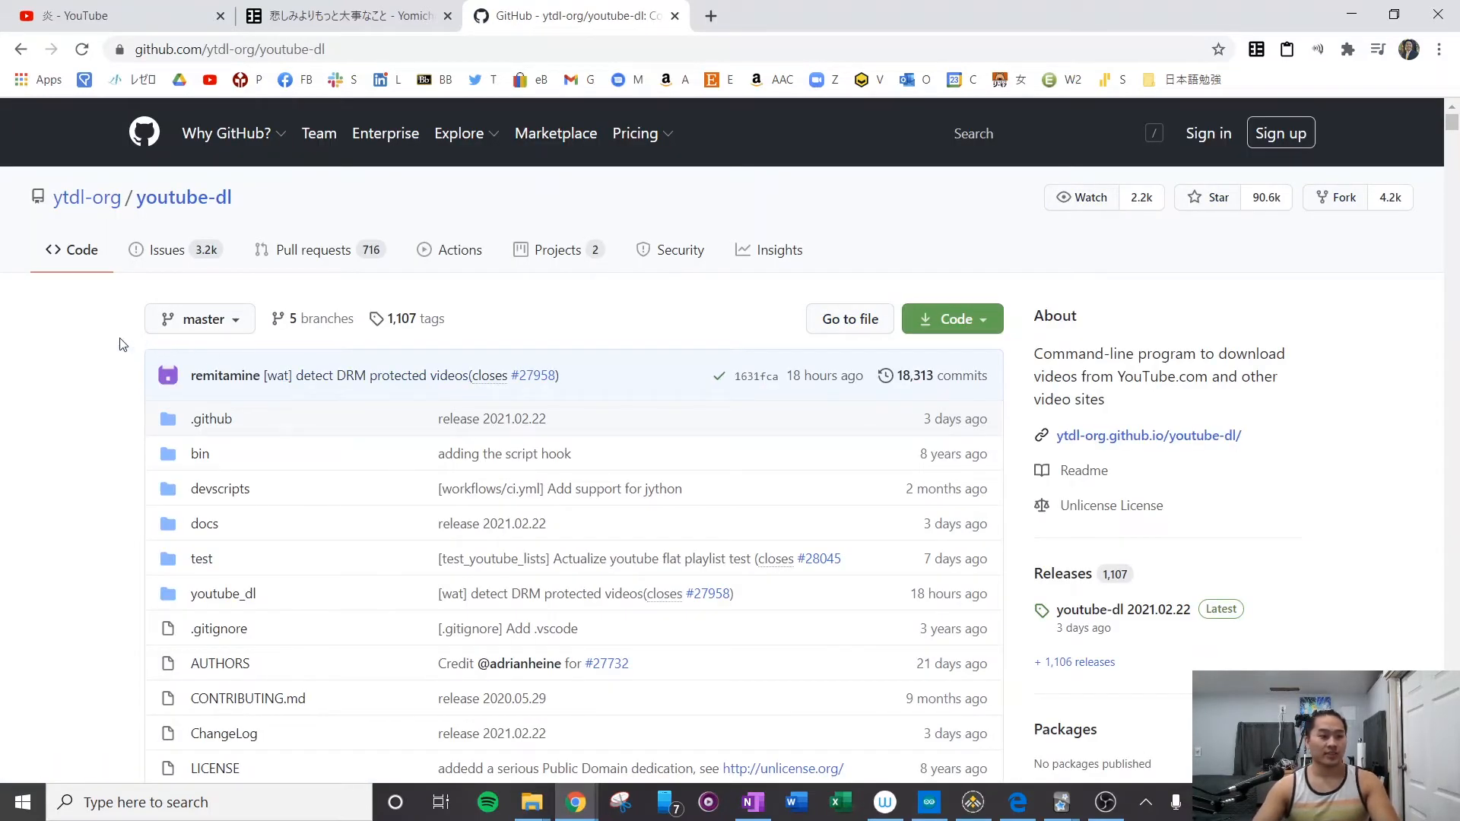
{"action": "mouse_move", "coordinate": [113, 447]}
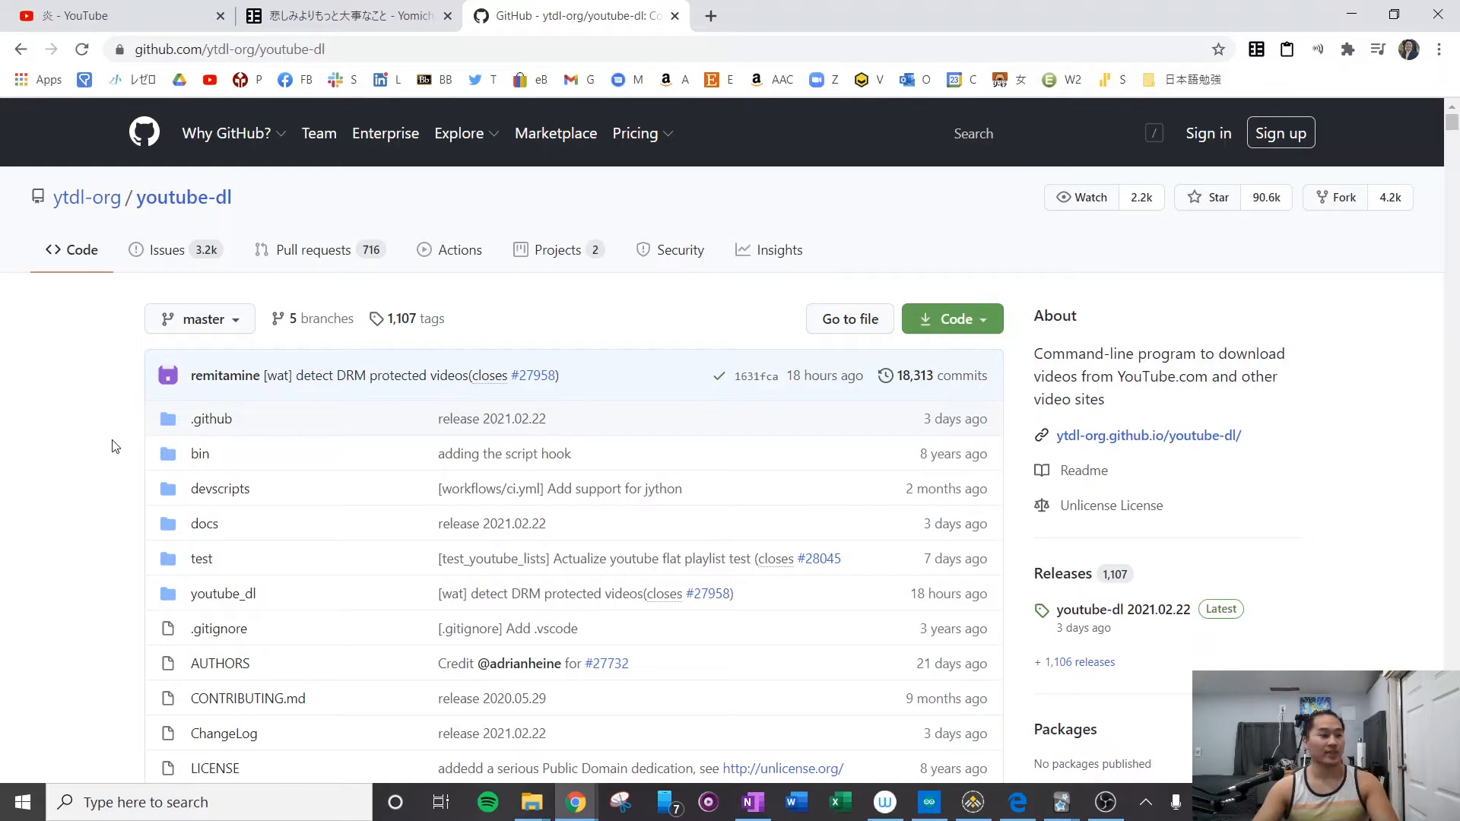
{"action": "scroll", "scroll_direction": "down", "scroll_amount": 3}
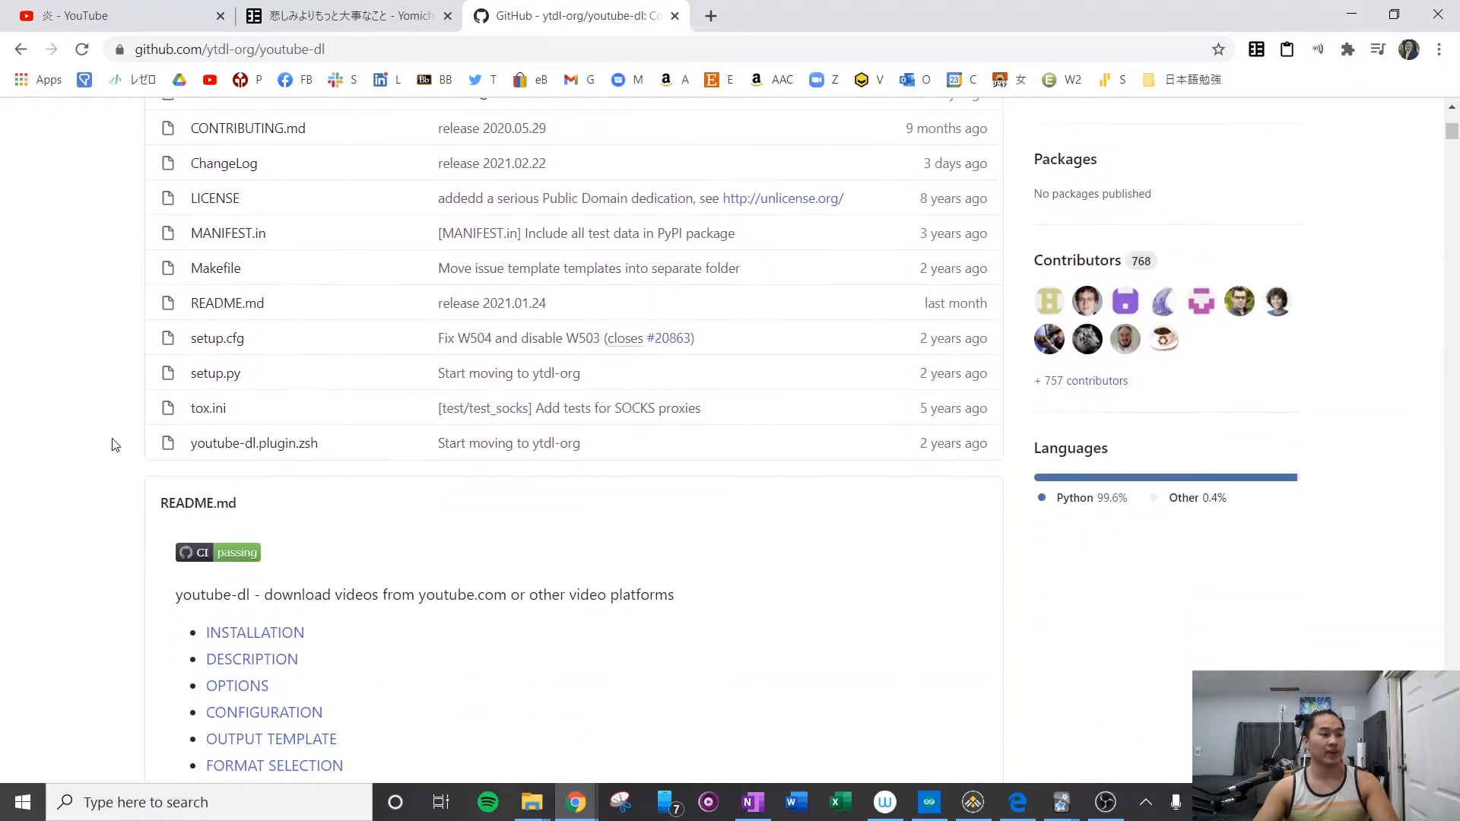
{"action": "scroll", "scroll_direction": "down", "scroll_amount": 3}
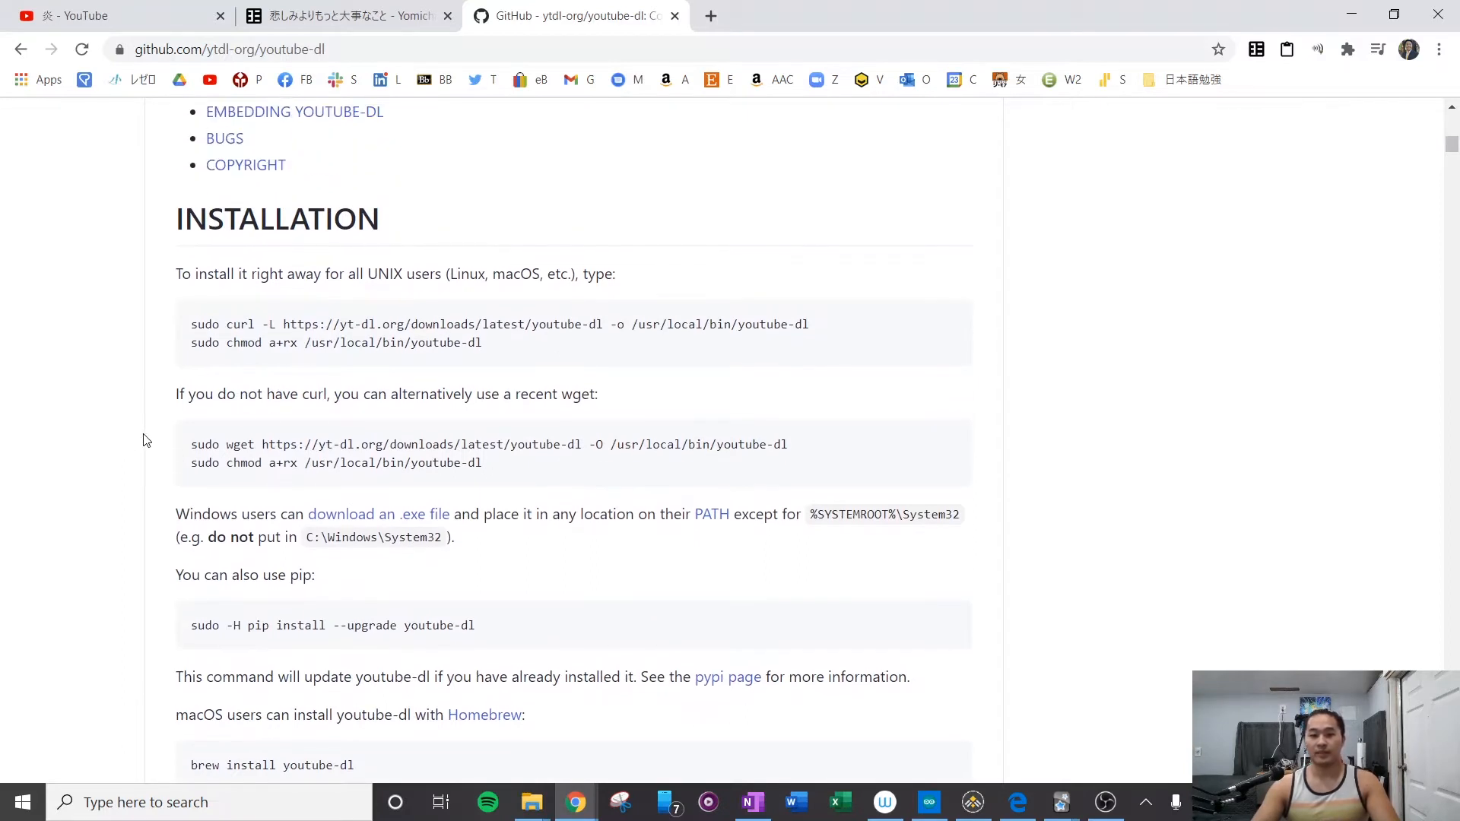
{"action": "mouse_move", "coordinate": [370, 527]}
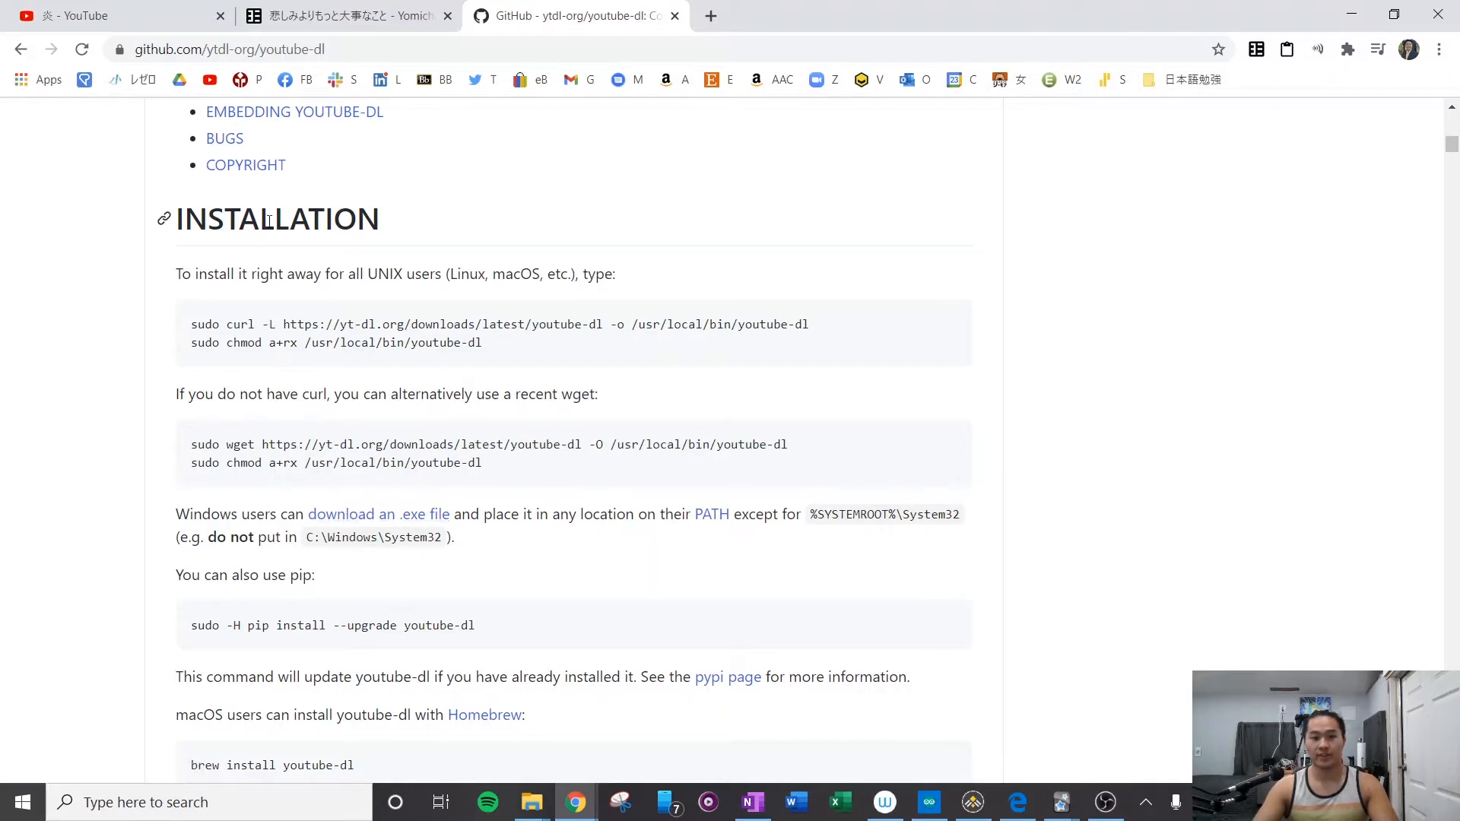
{"action": "right_click", "coordinate": [409, 514]}
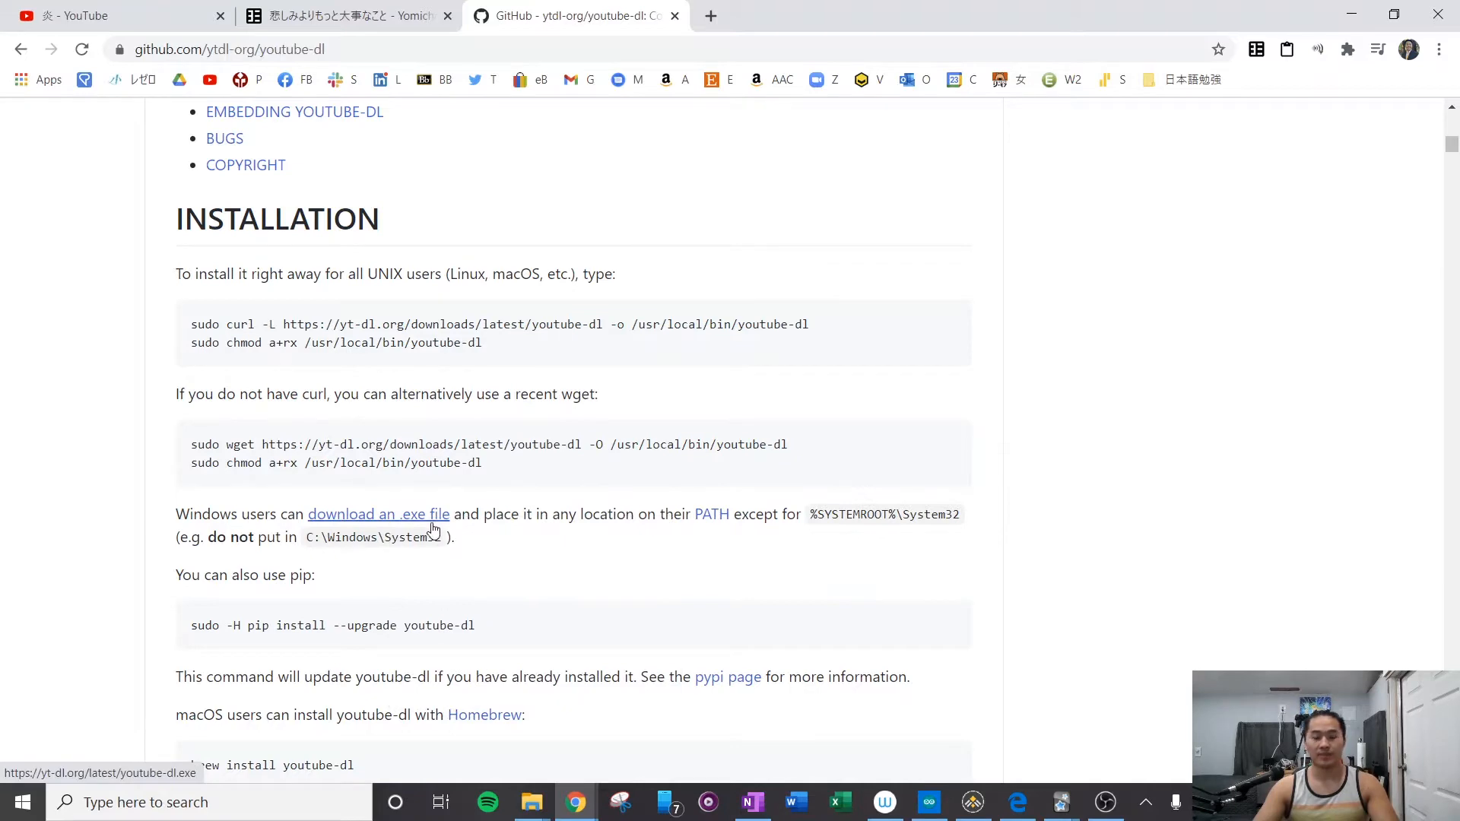
{"action": "left_click", "coordinate": [379, 514]}
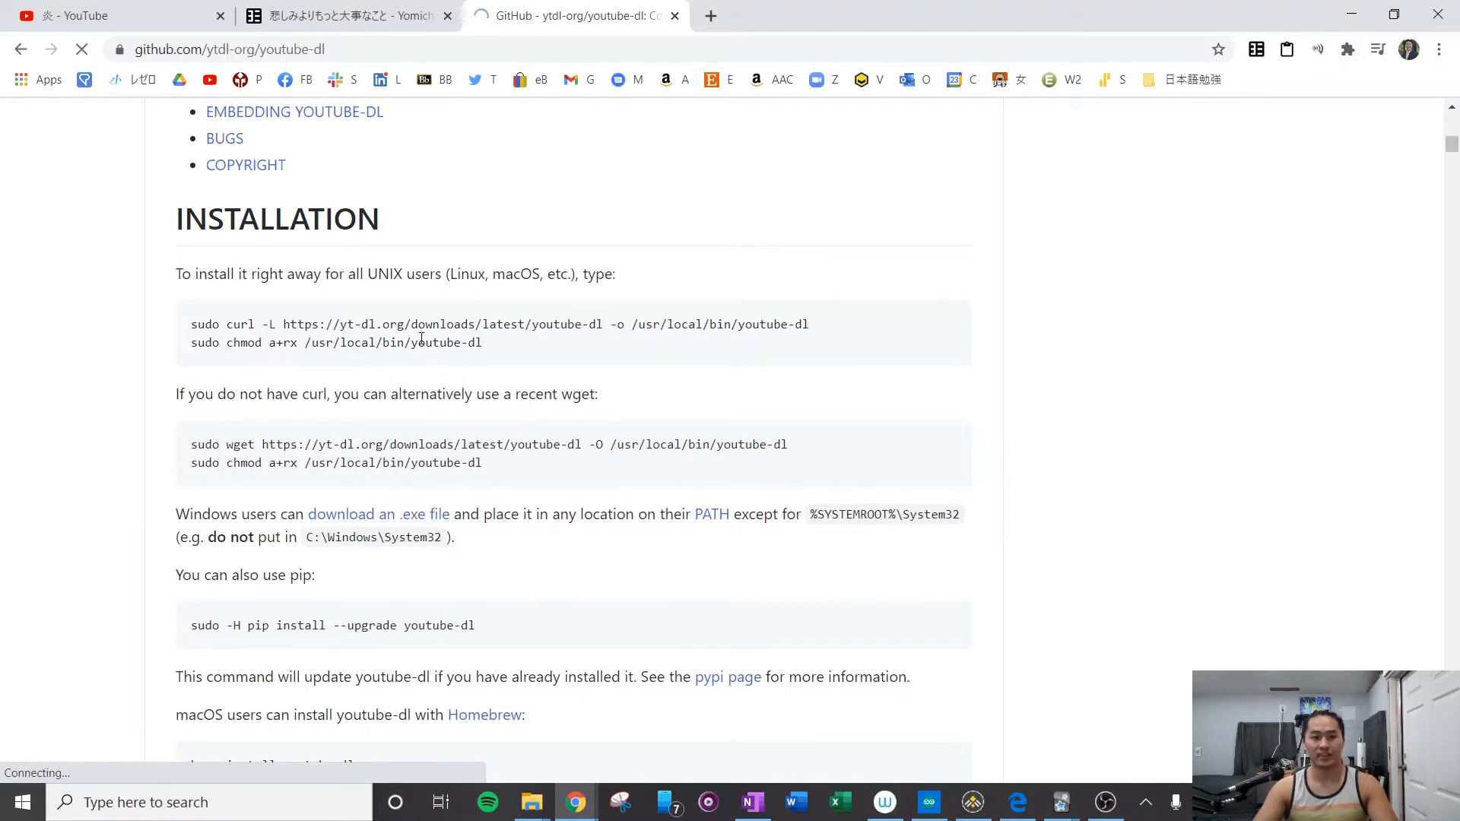
{"action": "left_click", "coordinate": [378, 514]}
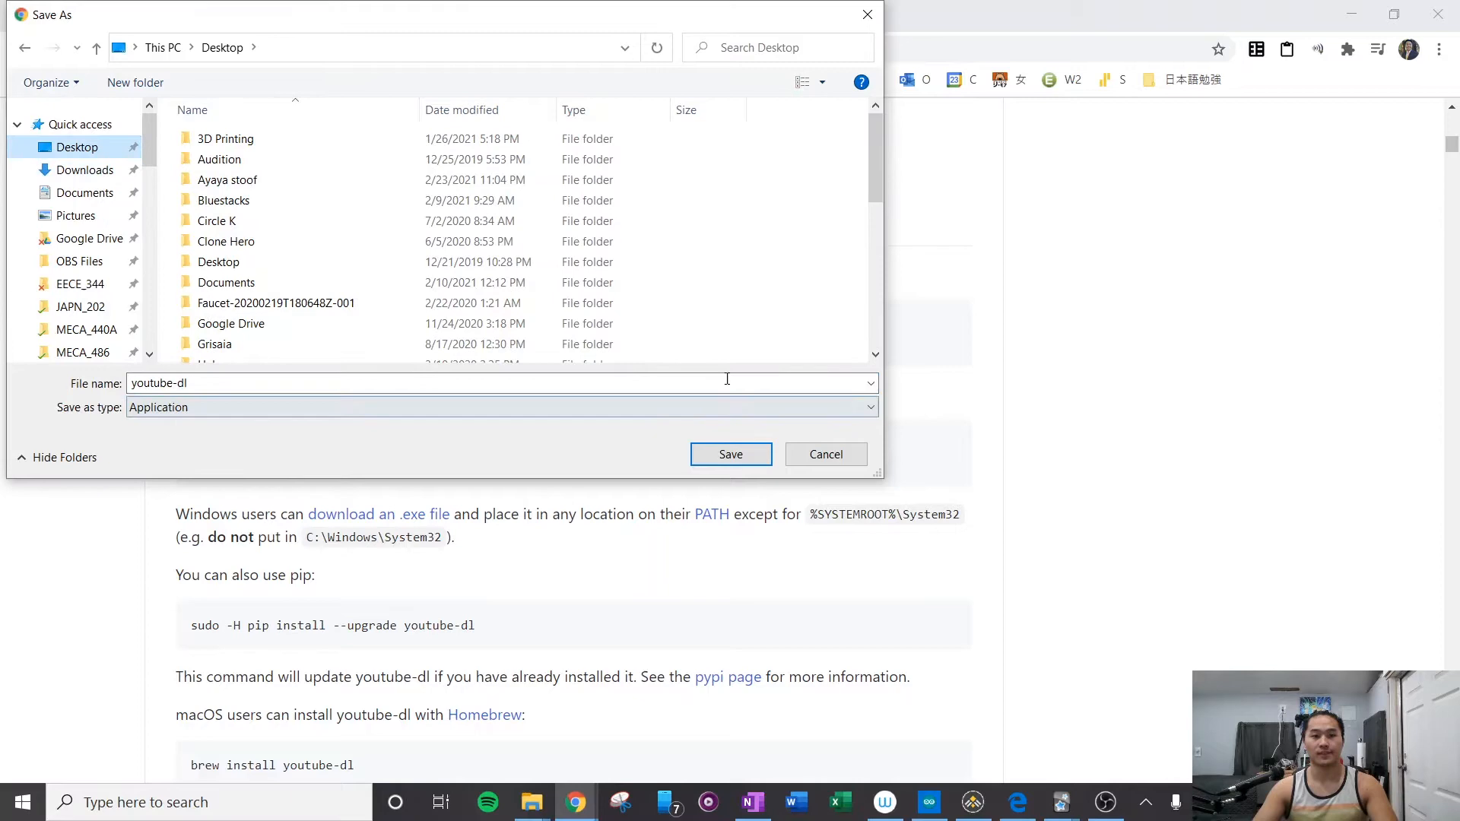
Save youtube-dl.exe (7.8 MB) to the Desktop.
{"action": "left_click", "coordinate": [731, 454]}
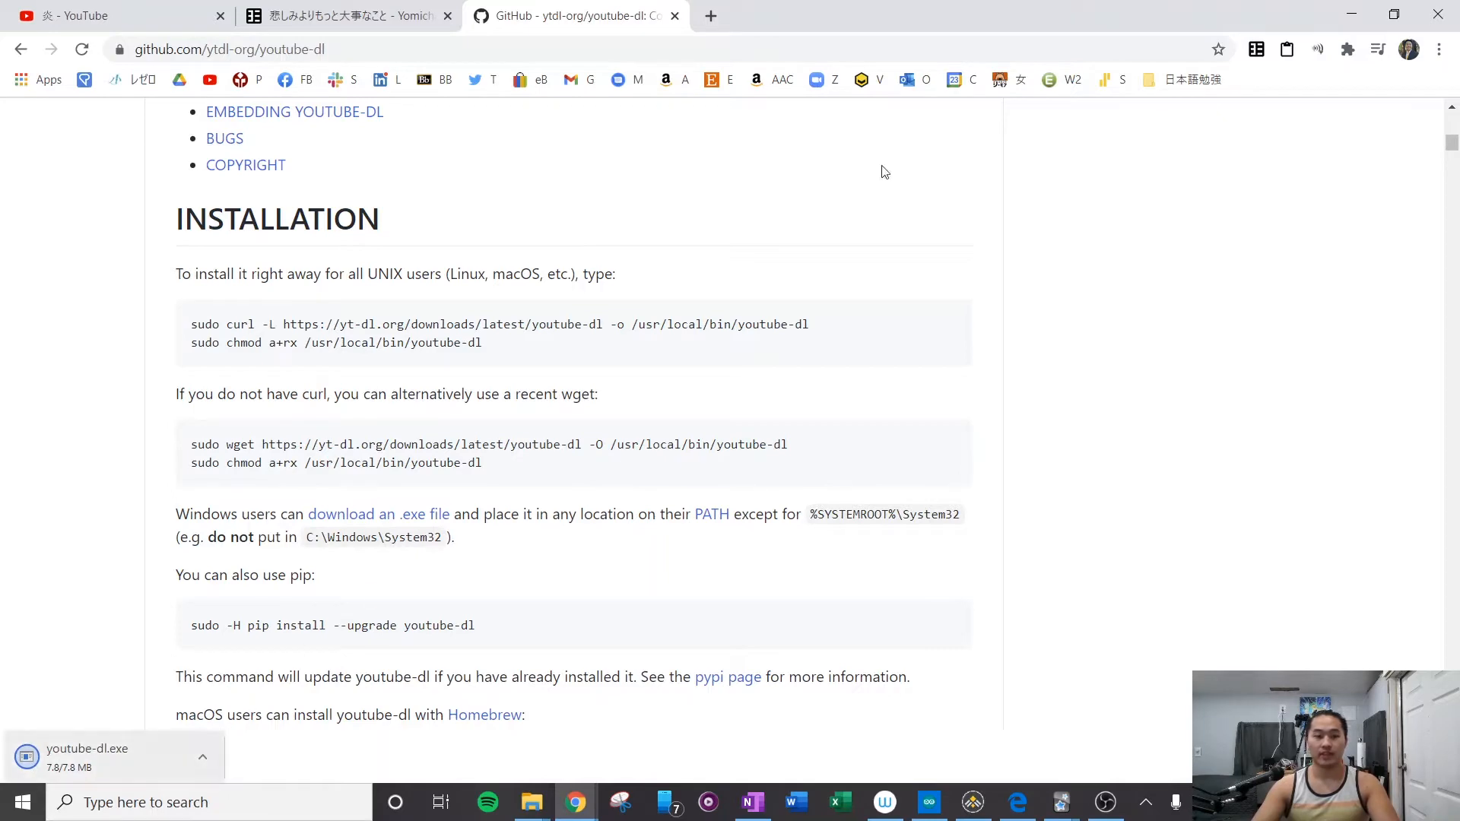
{"action": "mouse_move", "coordinate": [1345, 14]}
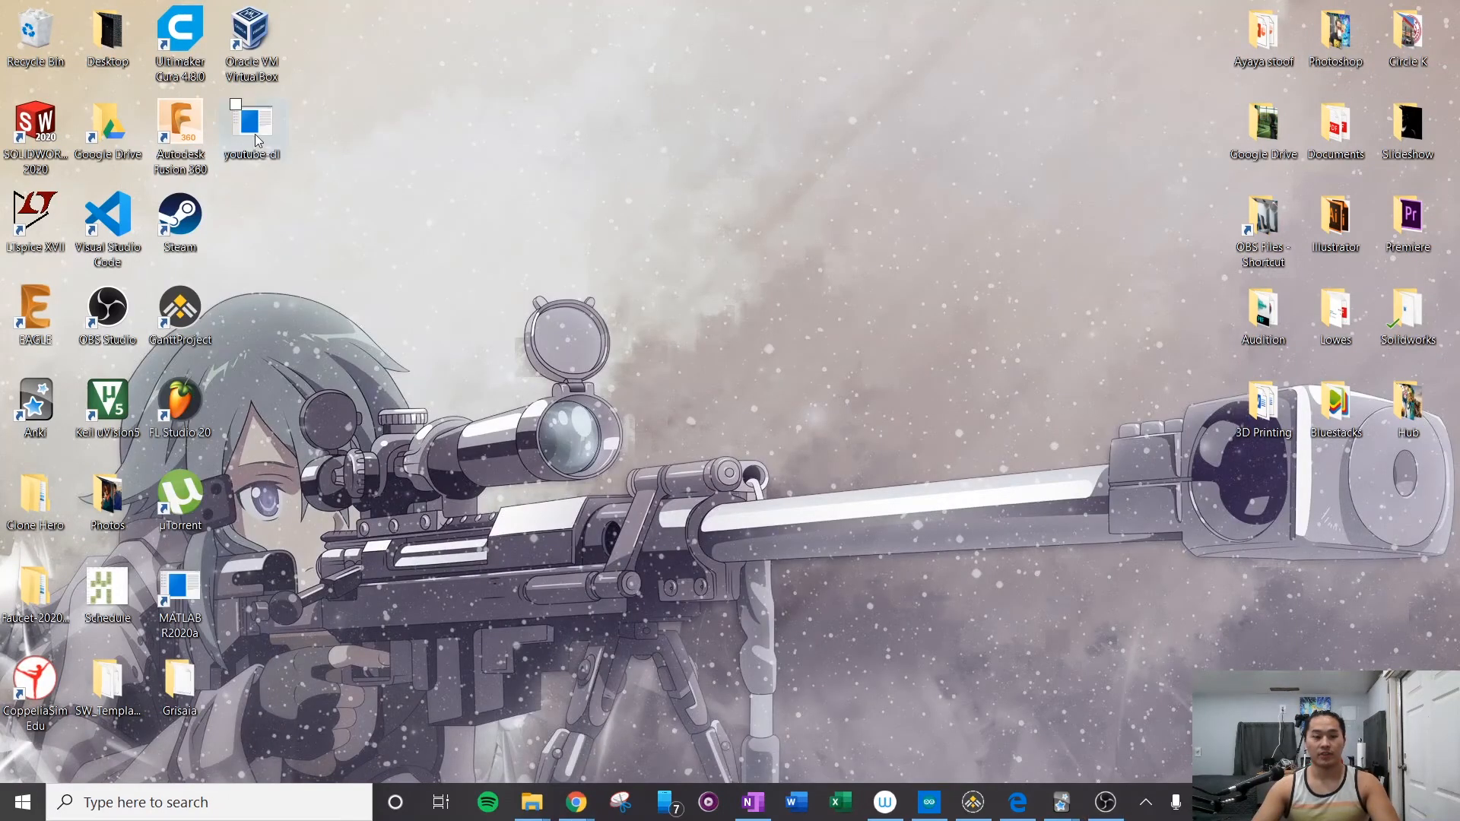
Move youtube-dl.exe from the Desktop into C:\Program Files\youtube_dl.
{"action": "left_click_drag", "start_coordinate": [251, 121], "coordinate": [613, 205]}
{"action": "type", "text": "file expl"}
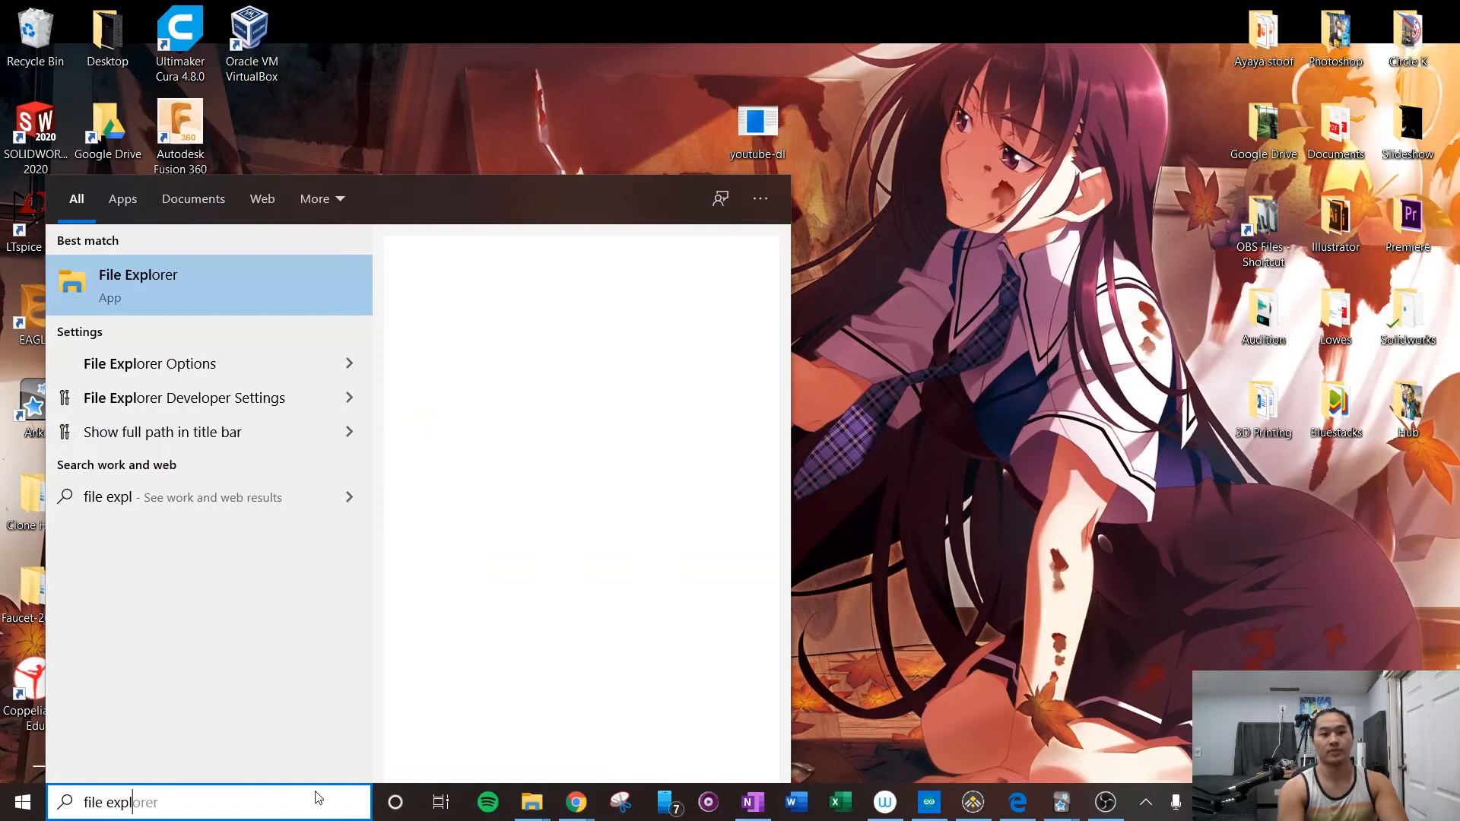
{"action": "left_click", "coordinate": [138, 285]}
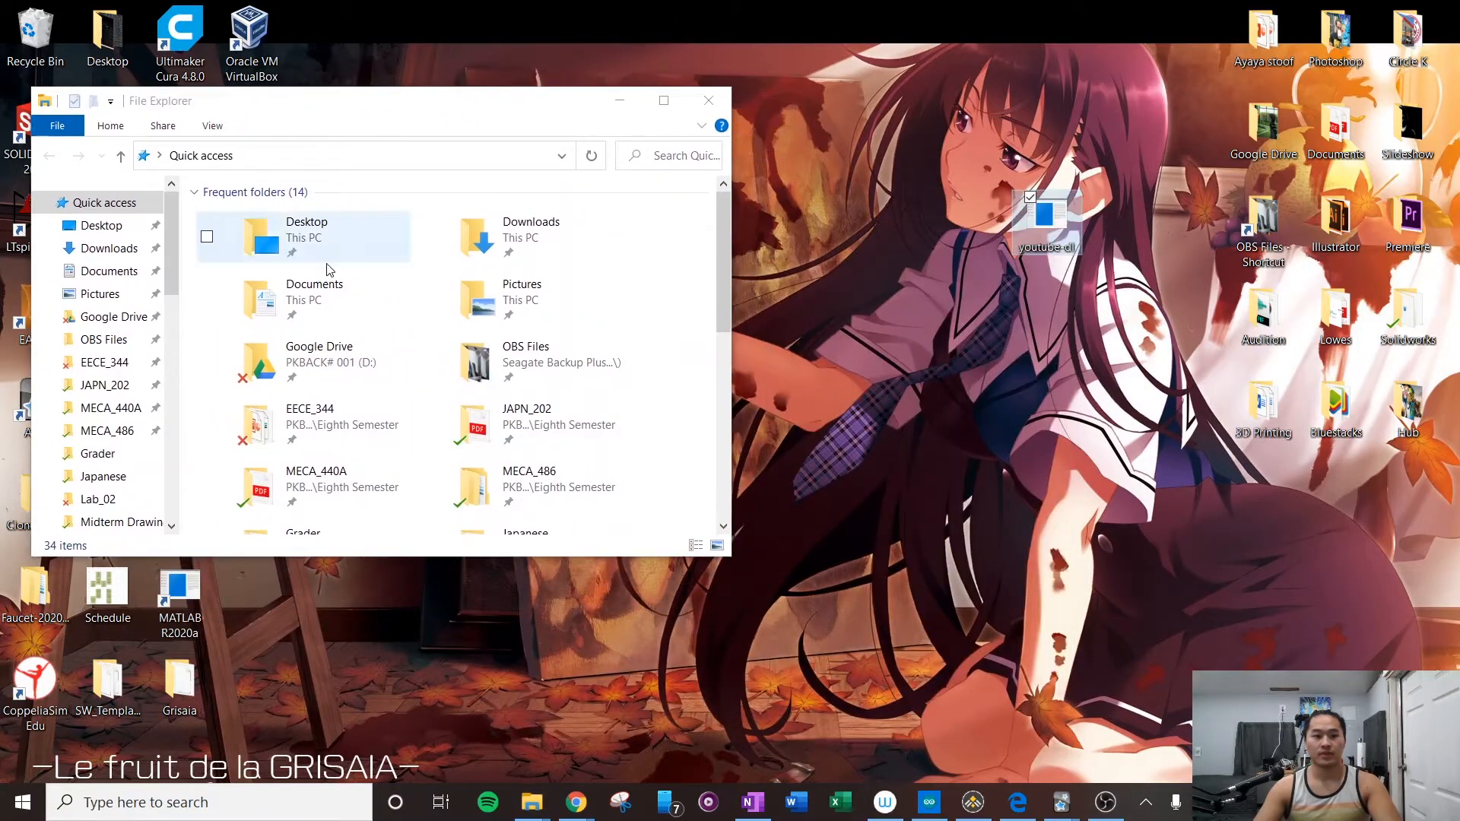
{"action": "scroll", "scroll_direction": "down", "scroll_amount": 3}
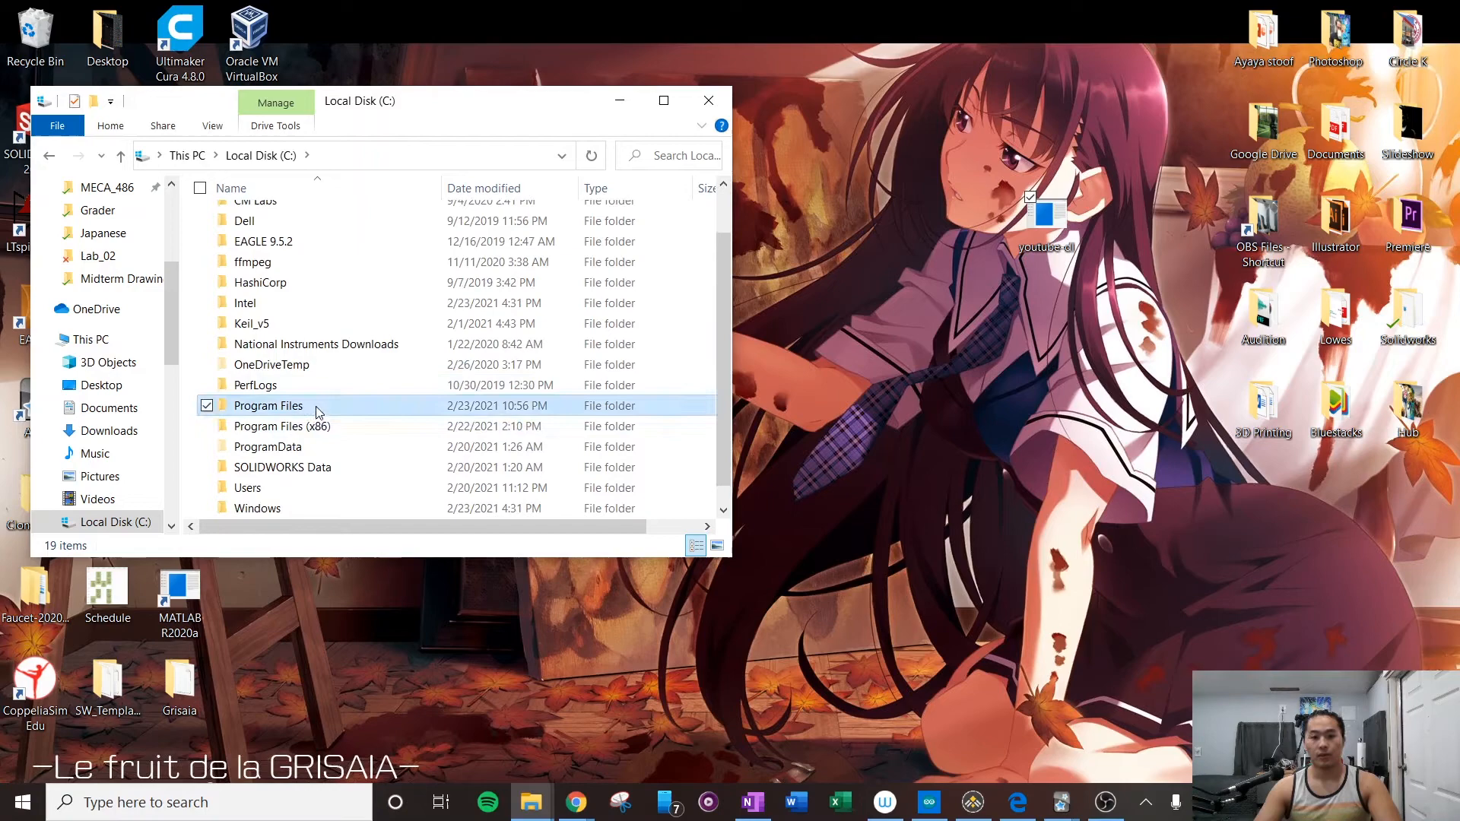
{"action": "double_click", "coordinate": [267, 405]}
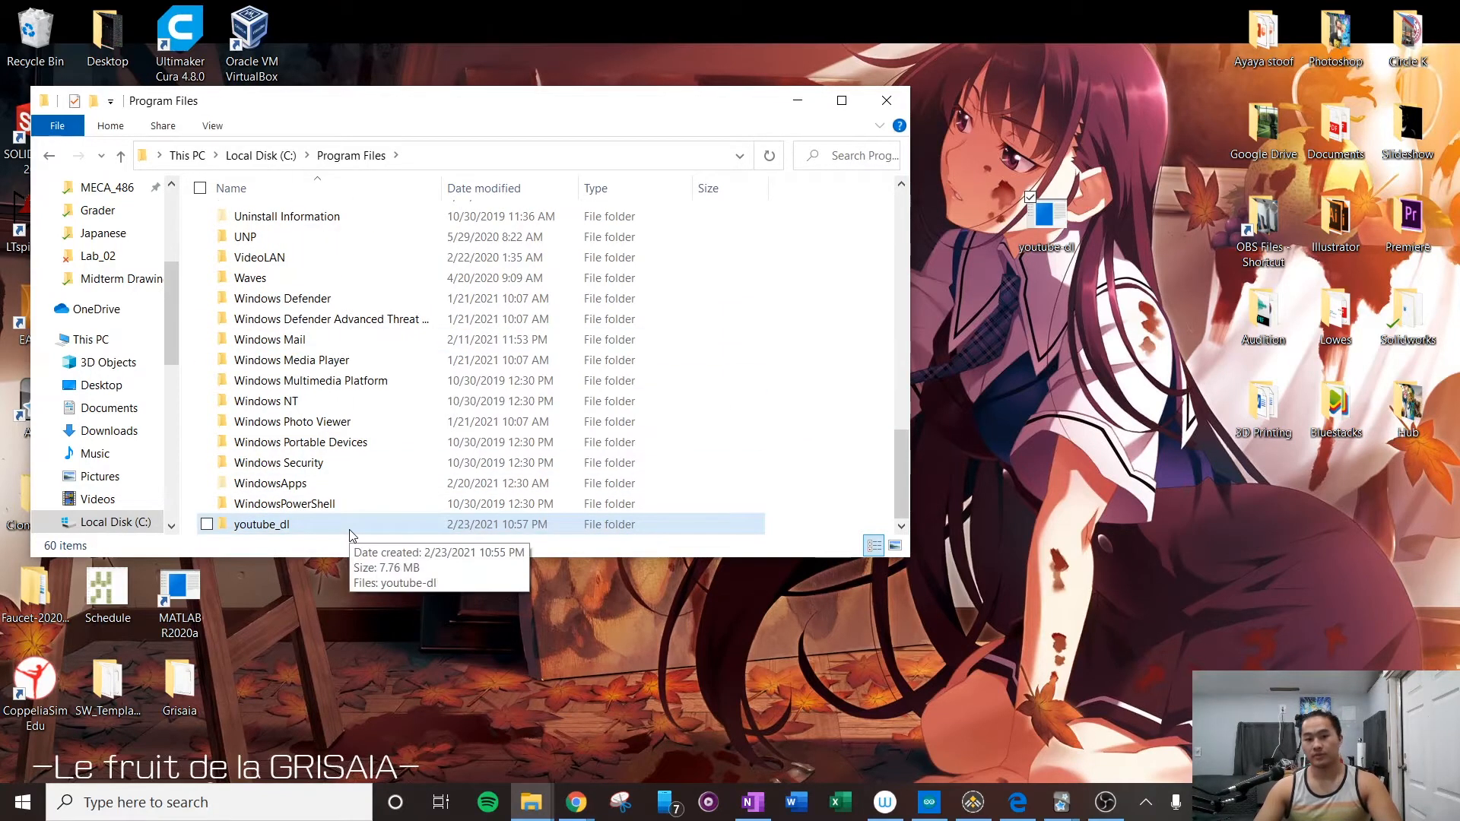
{"action": "double_click", "coordinate": [262, 523]}
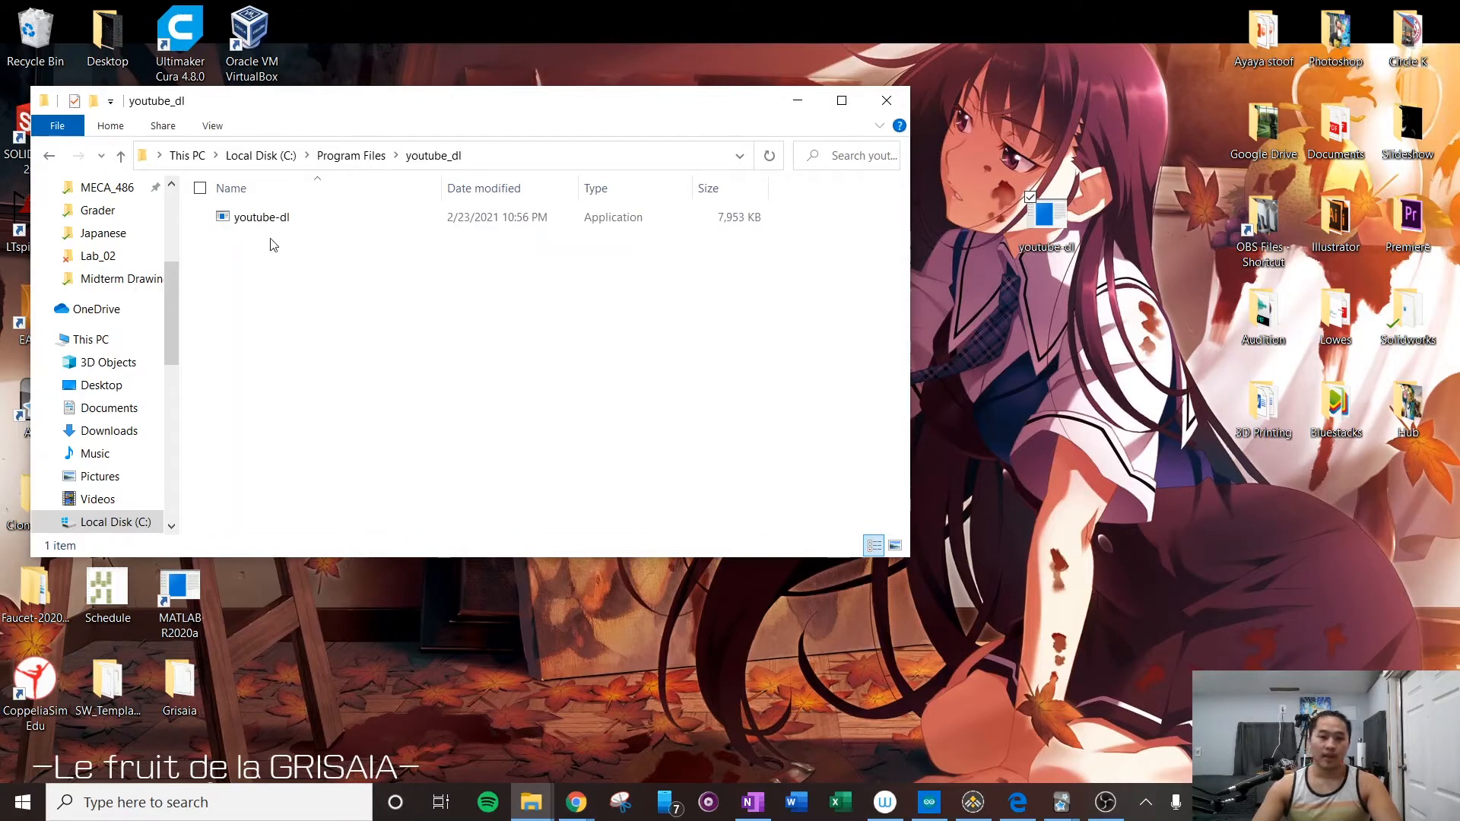
{"action": "left_click_drag", "start_coordinate": [262, 216], "coordinate": [337, 358]}
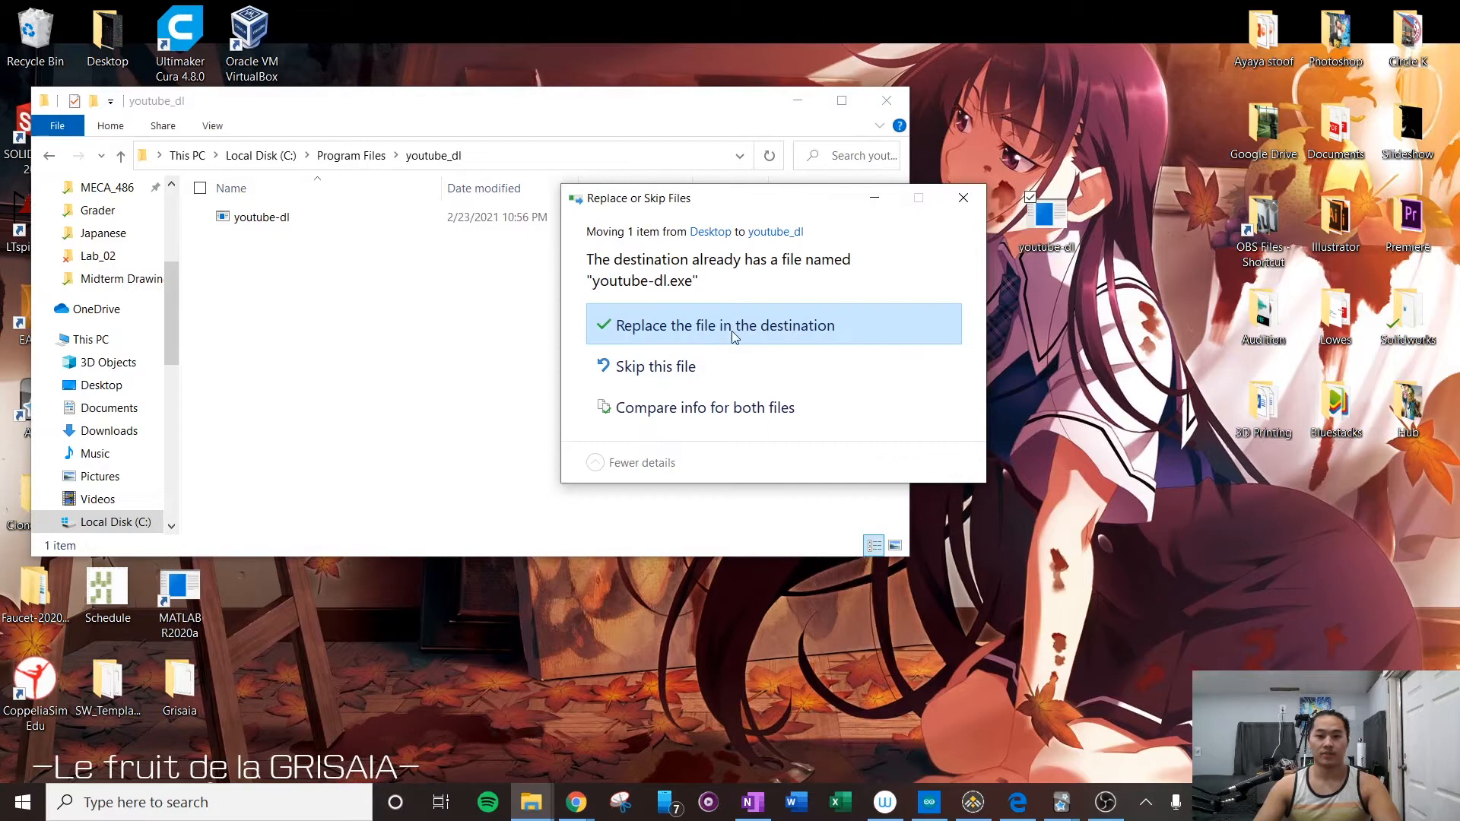
{"action": "mouse_move", "coordinate": [684, 356]}
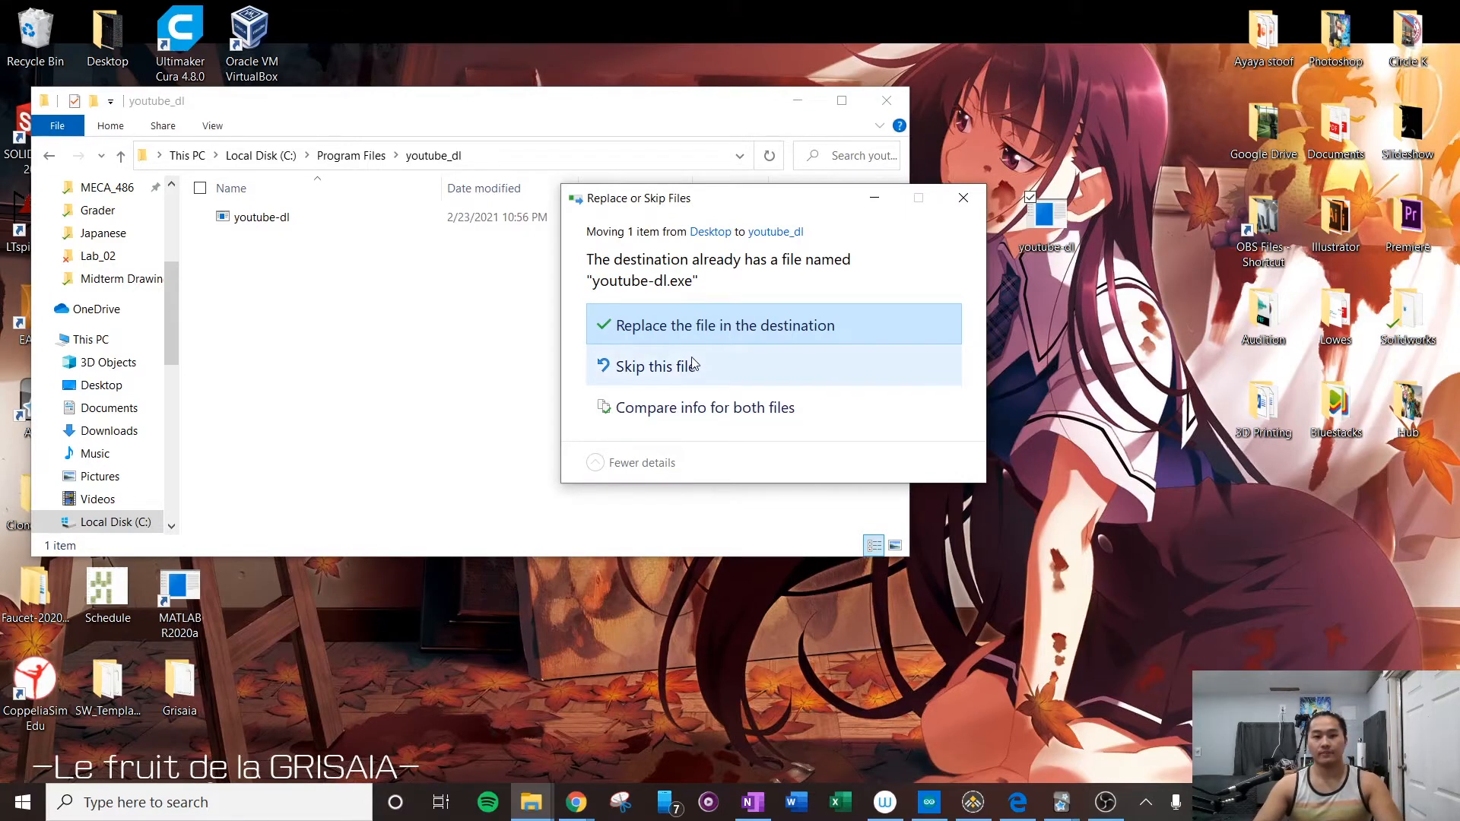
{"action": "mouse_move", "coordinate": [964, 200]}
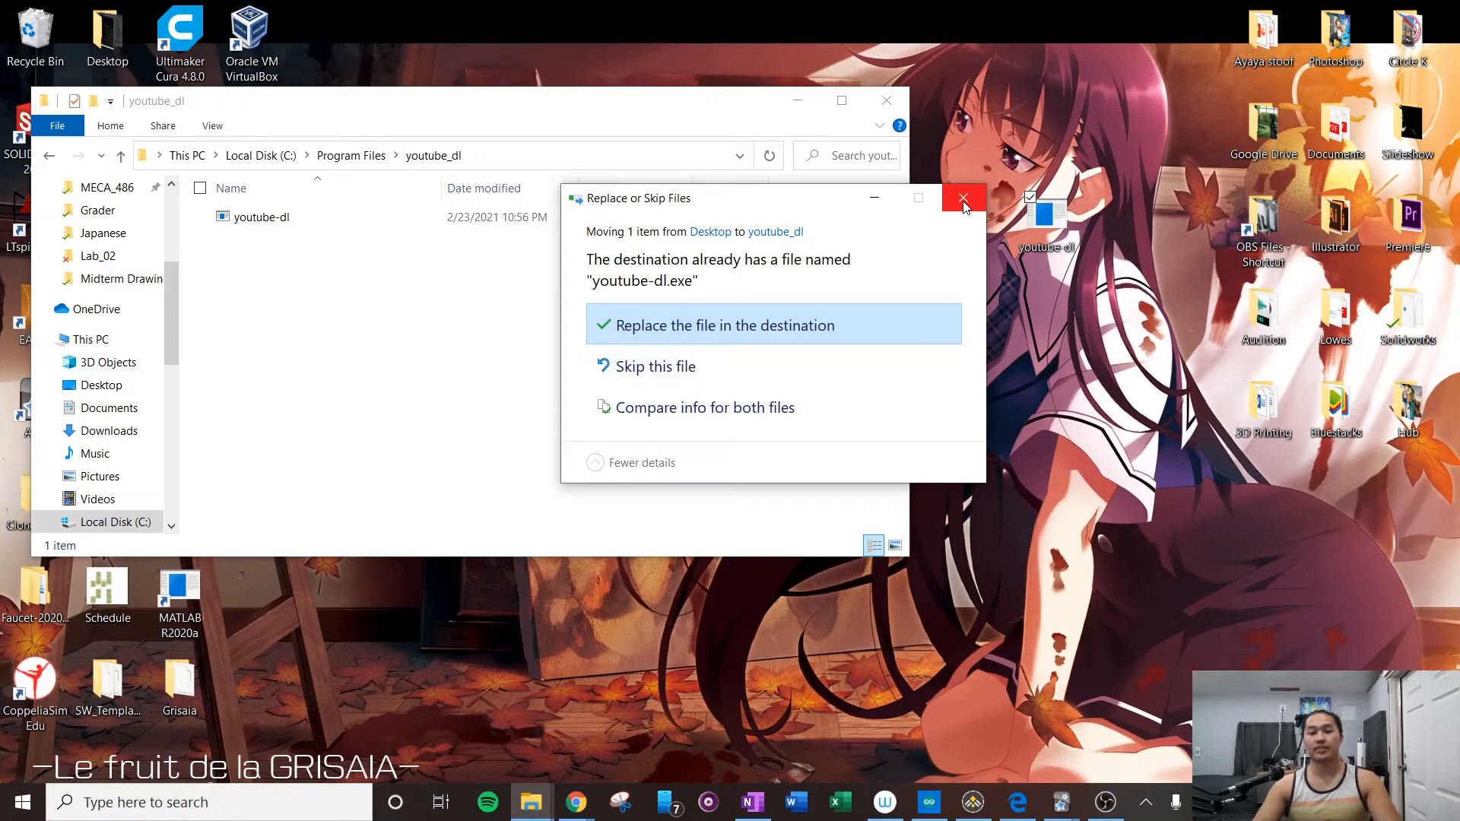
{"action": "mouse_move", "coordinate": [964, 200]}
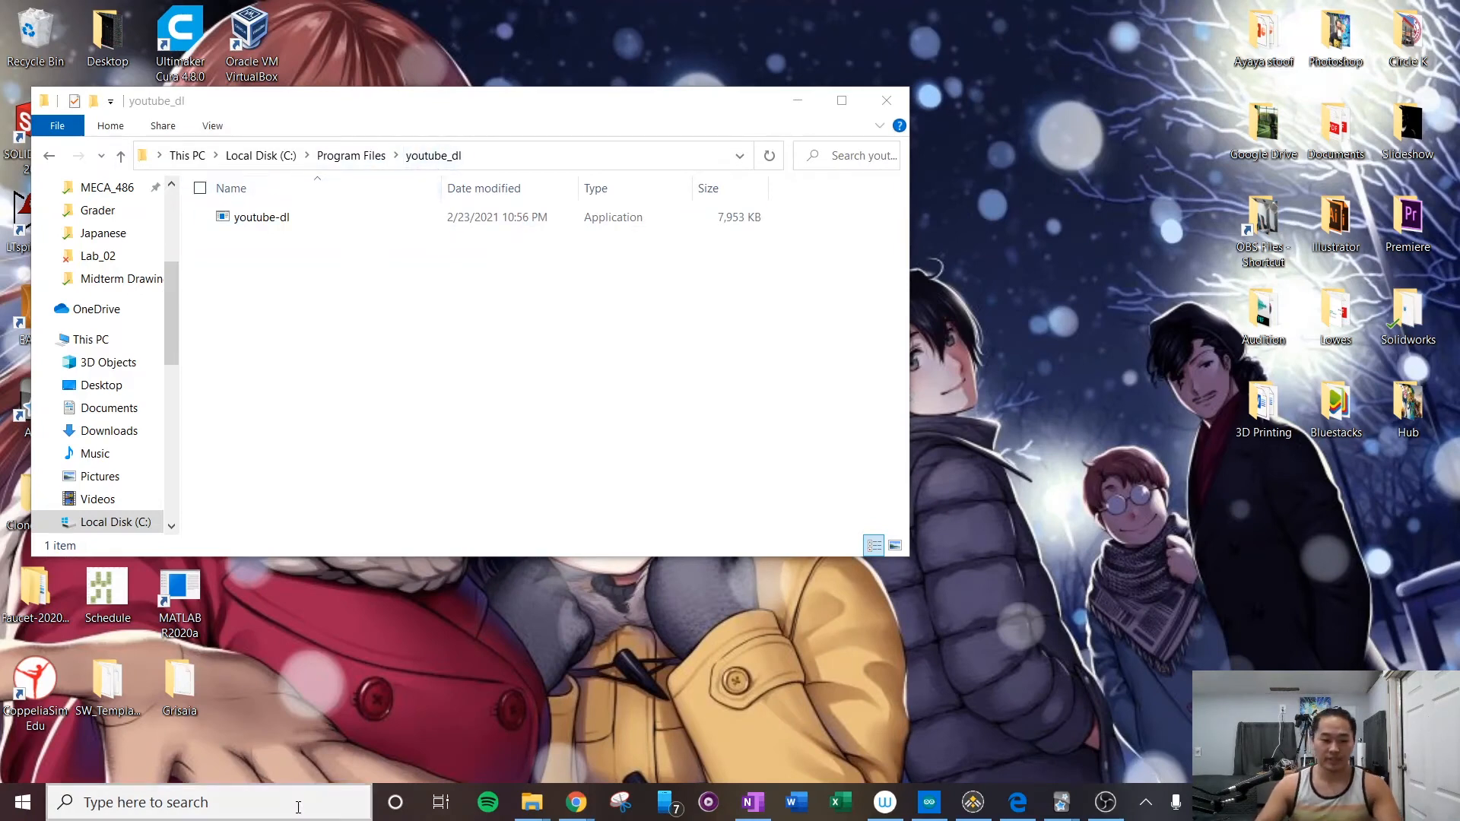
Search 'environment variables', open System Properties, and move its window to the right.
{"action": "left_click", "coordinate": [183, 802]}
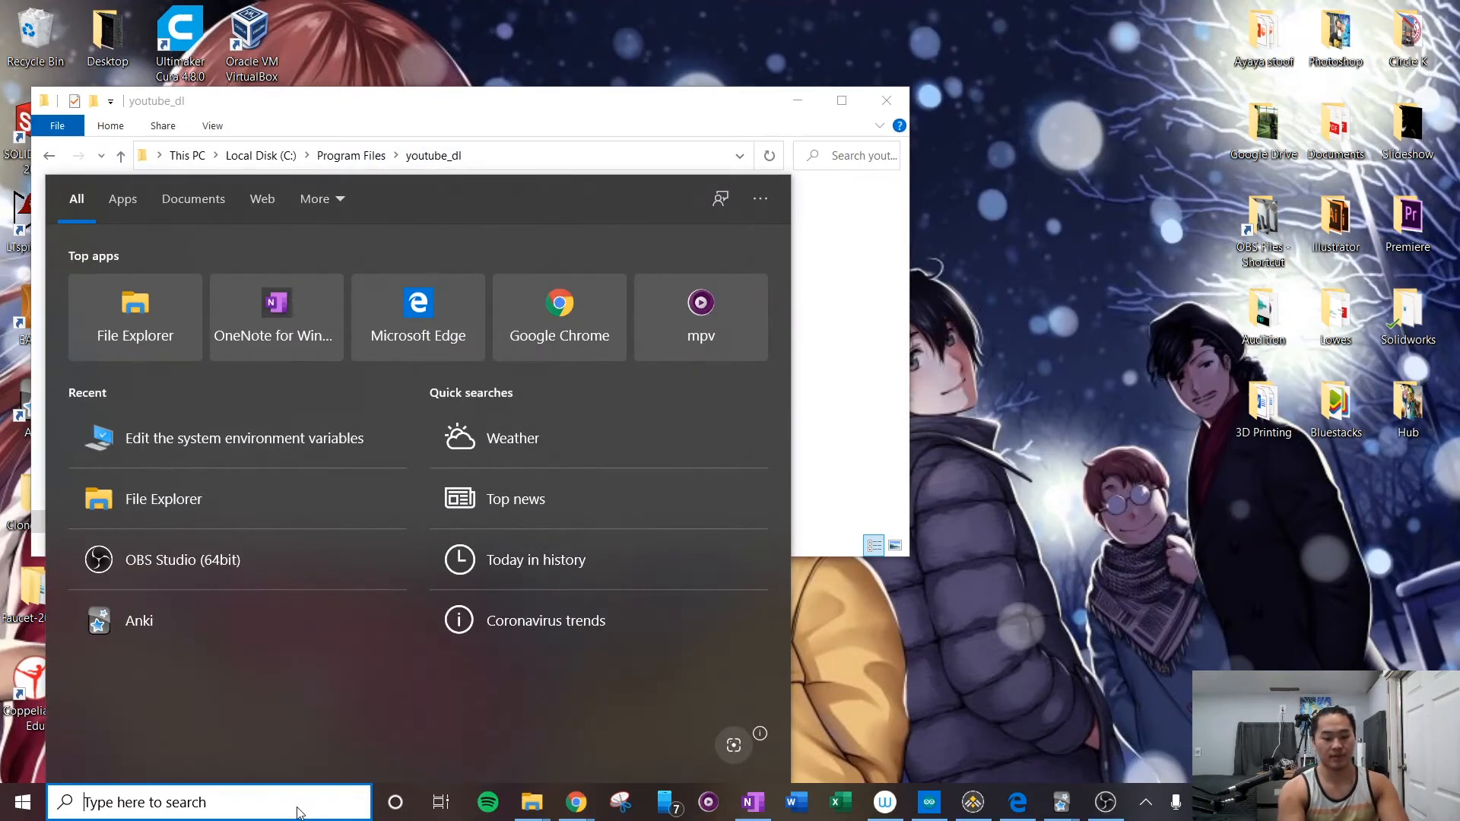
{"action": "type", "text": "enviroment"}
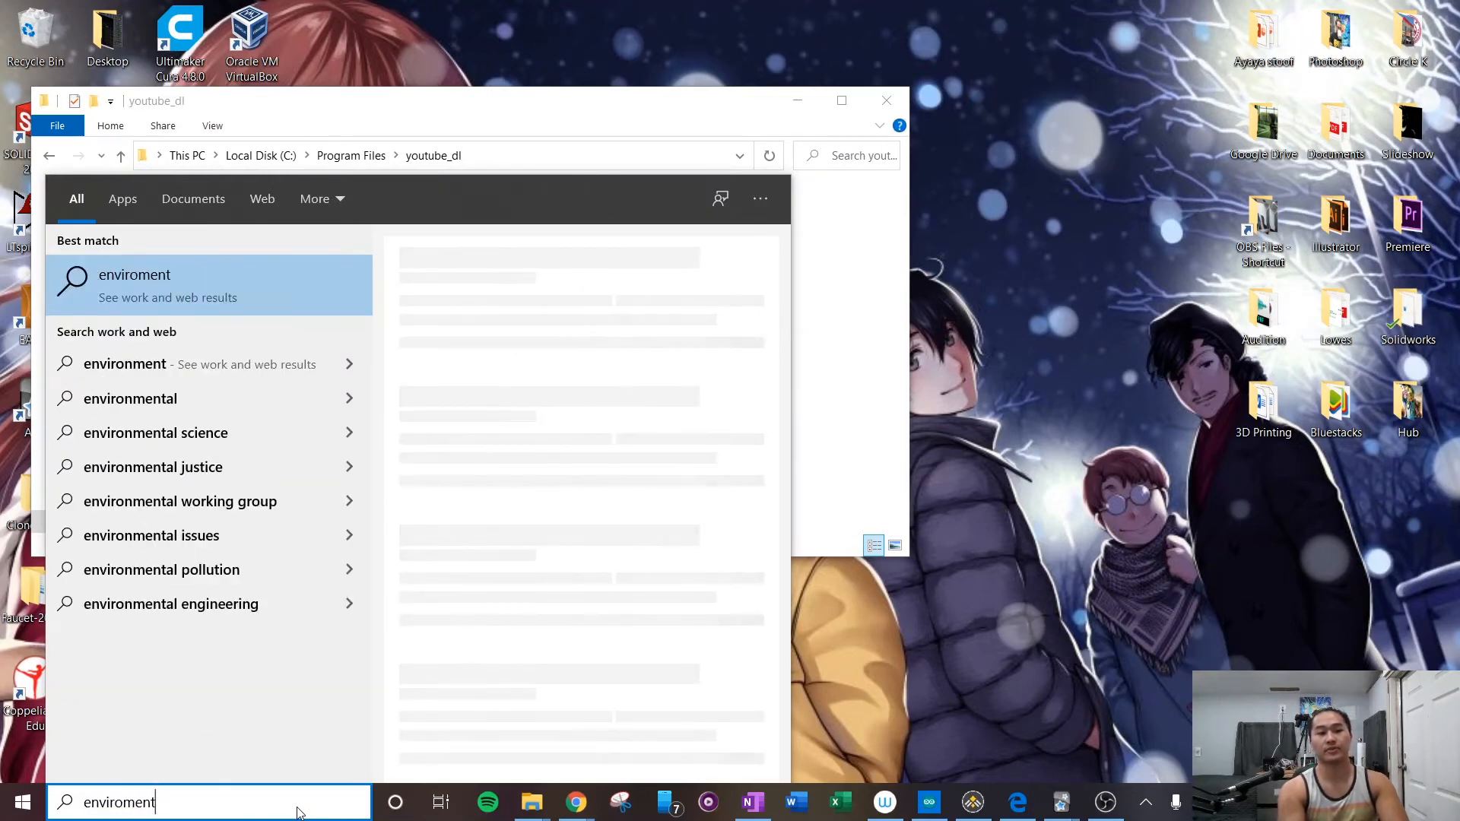
{"action": "type", "text": "en"}
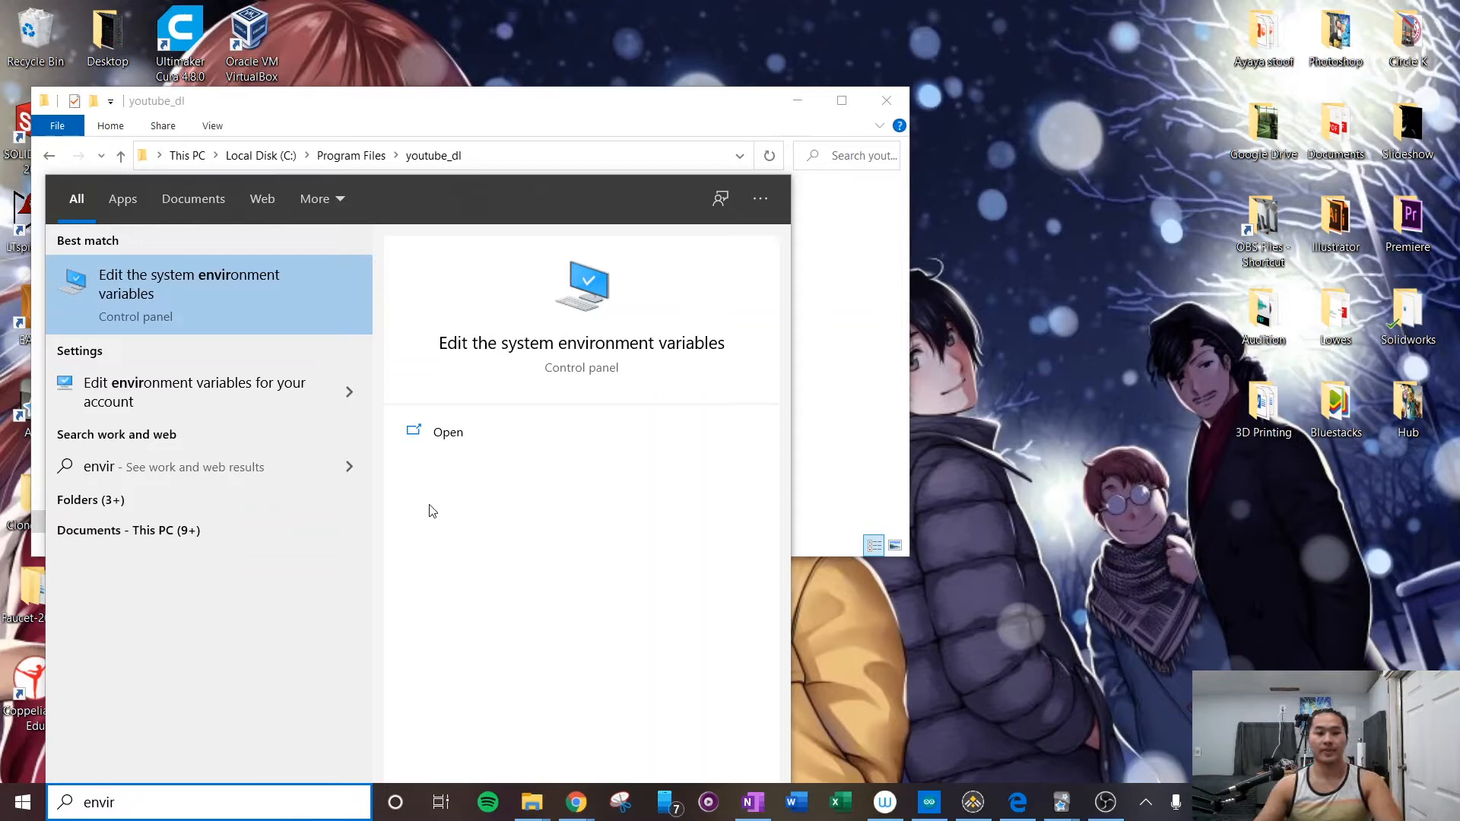
{"action": "mouse_move", "coordinate": [304, 328]}
{"action": "type", "text": "onment v"}
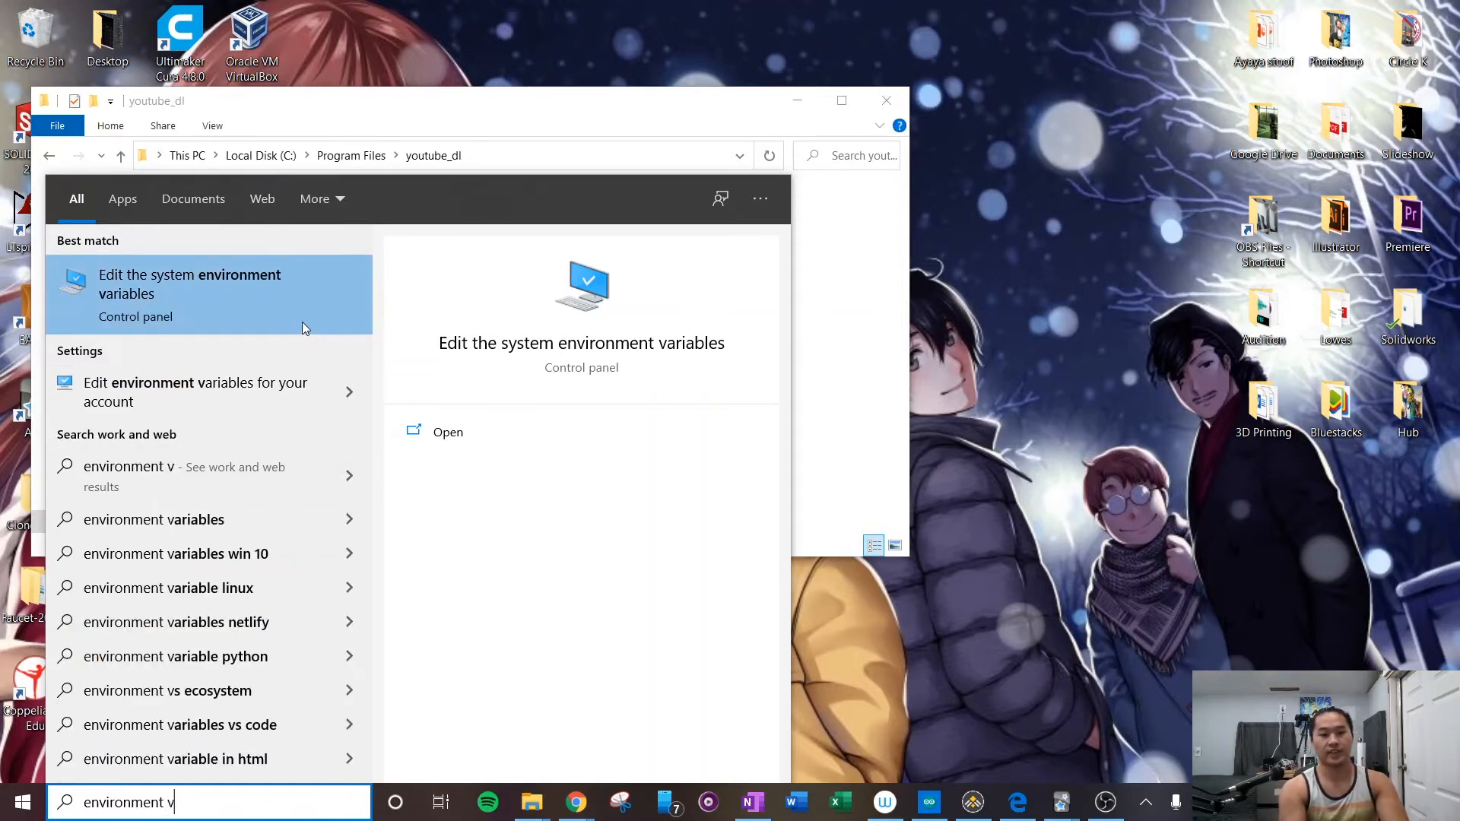
{"action": "type", "text": "ariables"}
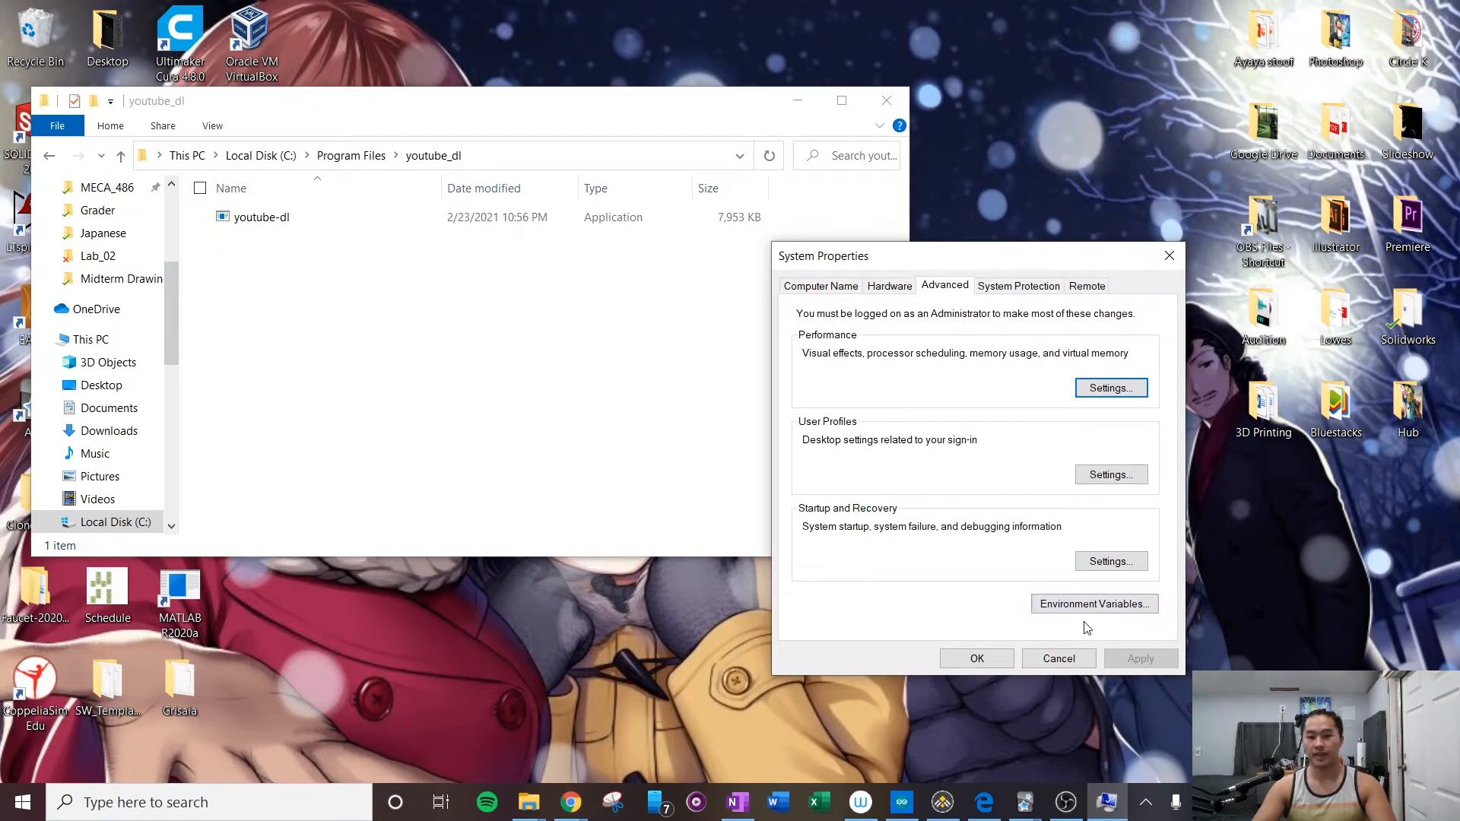
{"action": "mouse_move", "coordinate": [327, 314]}
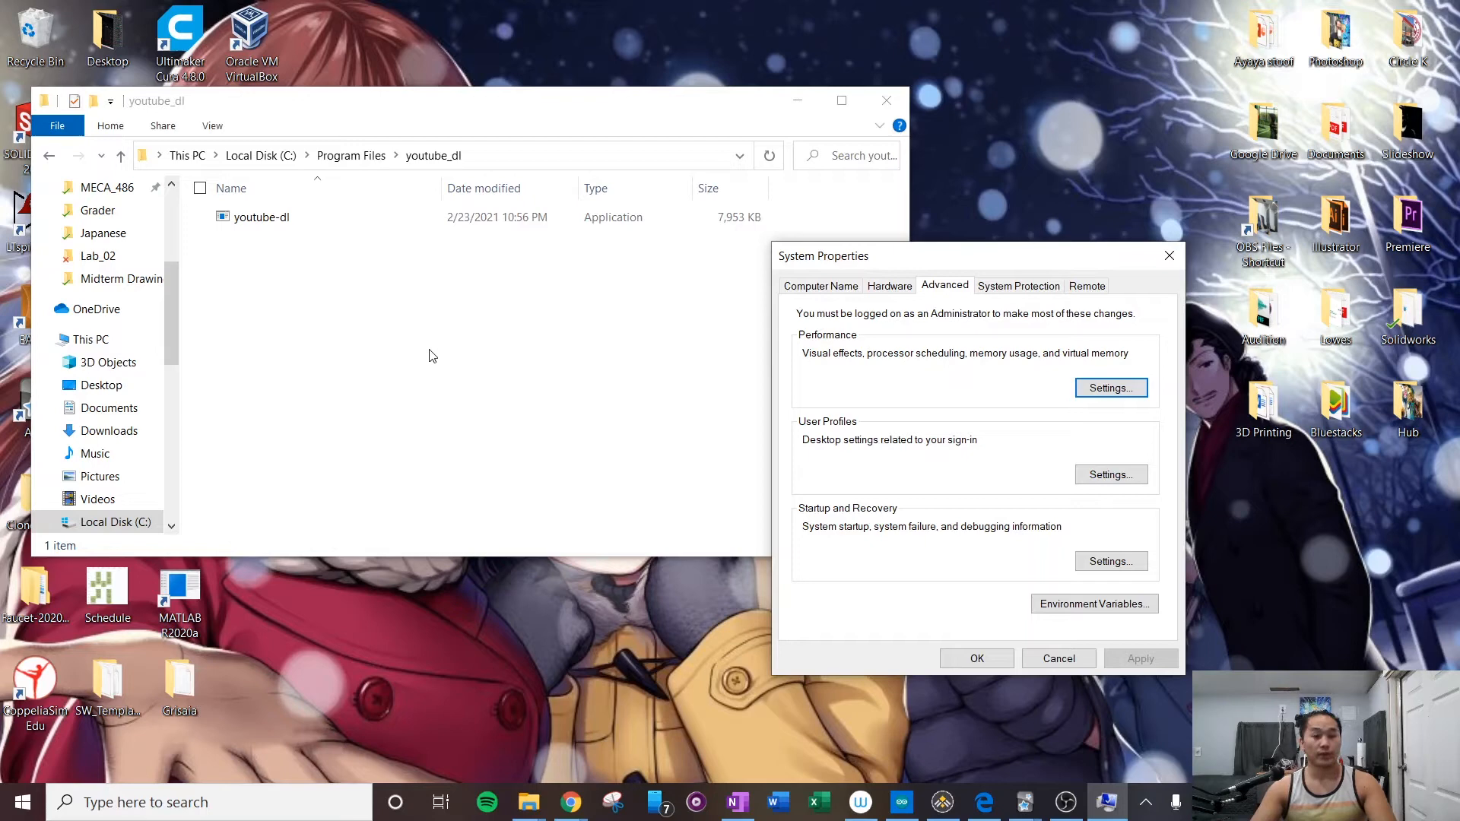
{"action": "mouse_move", "coordinate": [446, 422]}
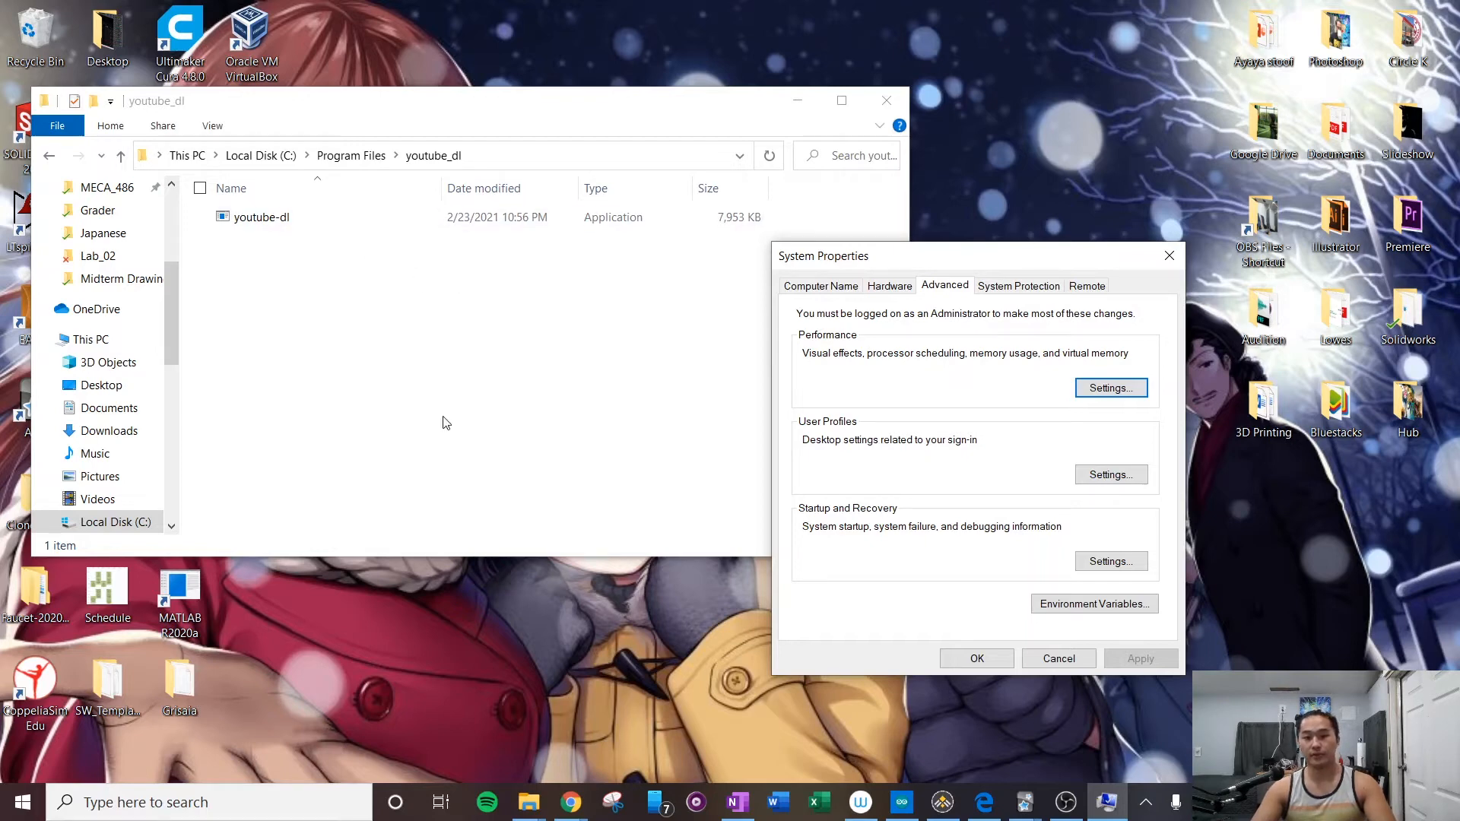
{"action": "left_click_drag", "start_coordinate": [822, 255], "coordinate": [916, 231]}
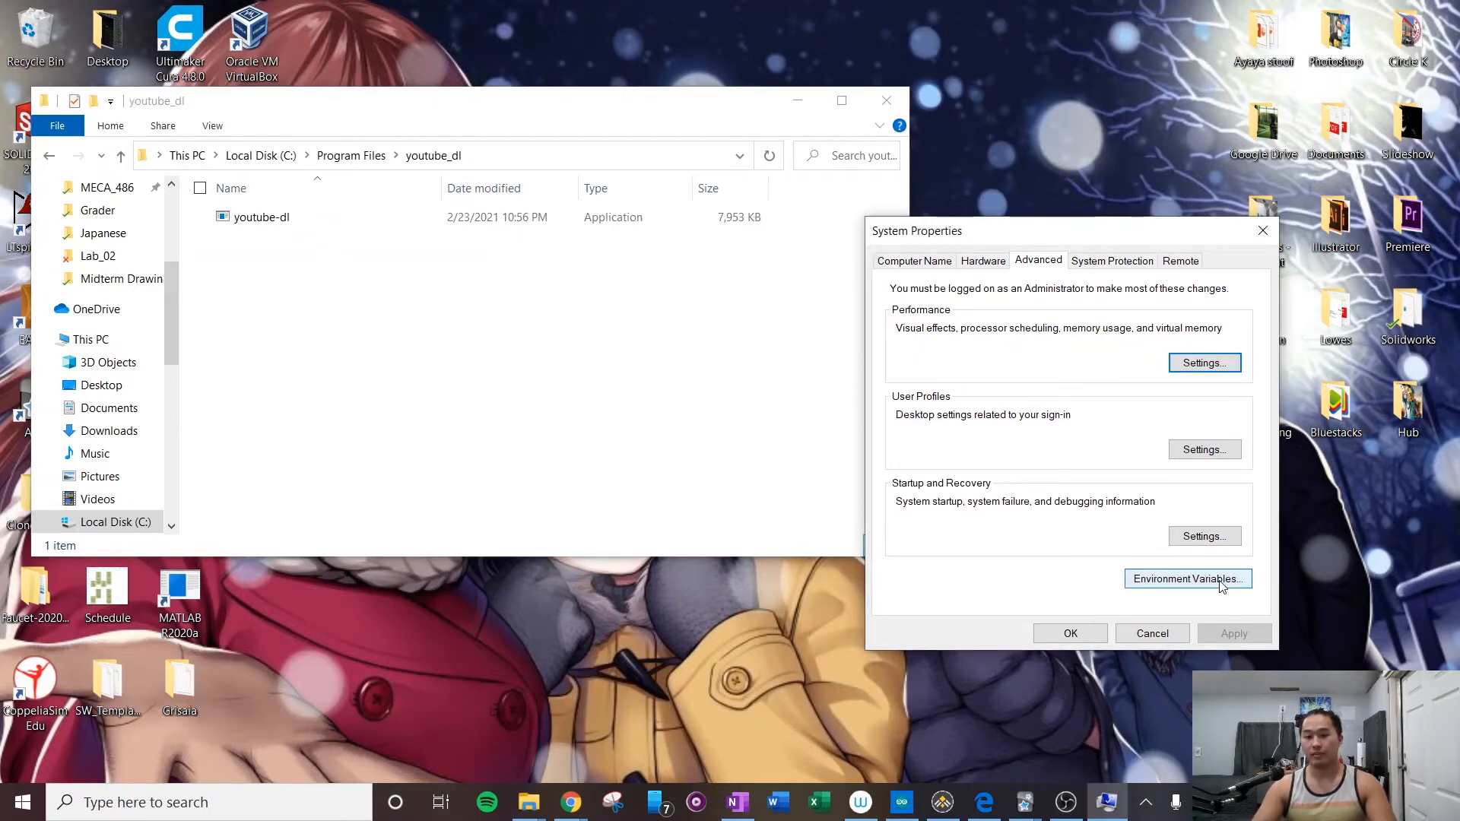
Match the user Path entry against youtube-dl.exe's location, C:\Program Files\youtube_dl.
{"action": "left_click", "coordinate": [1189, 579]}
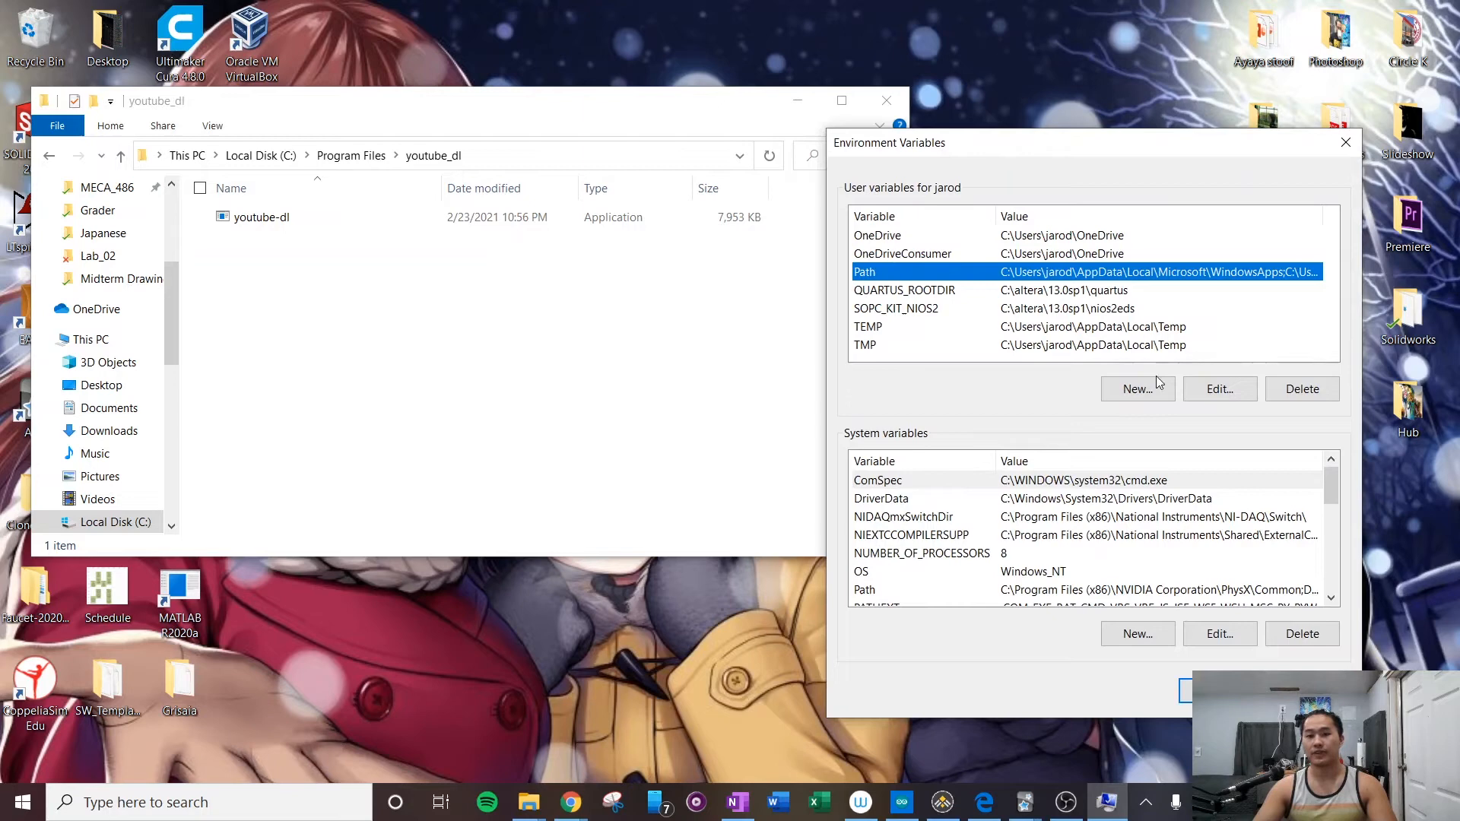
{"action": "left_click", "coordinate": [1220, 388]}
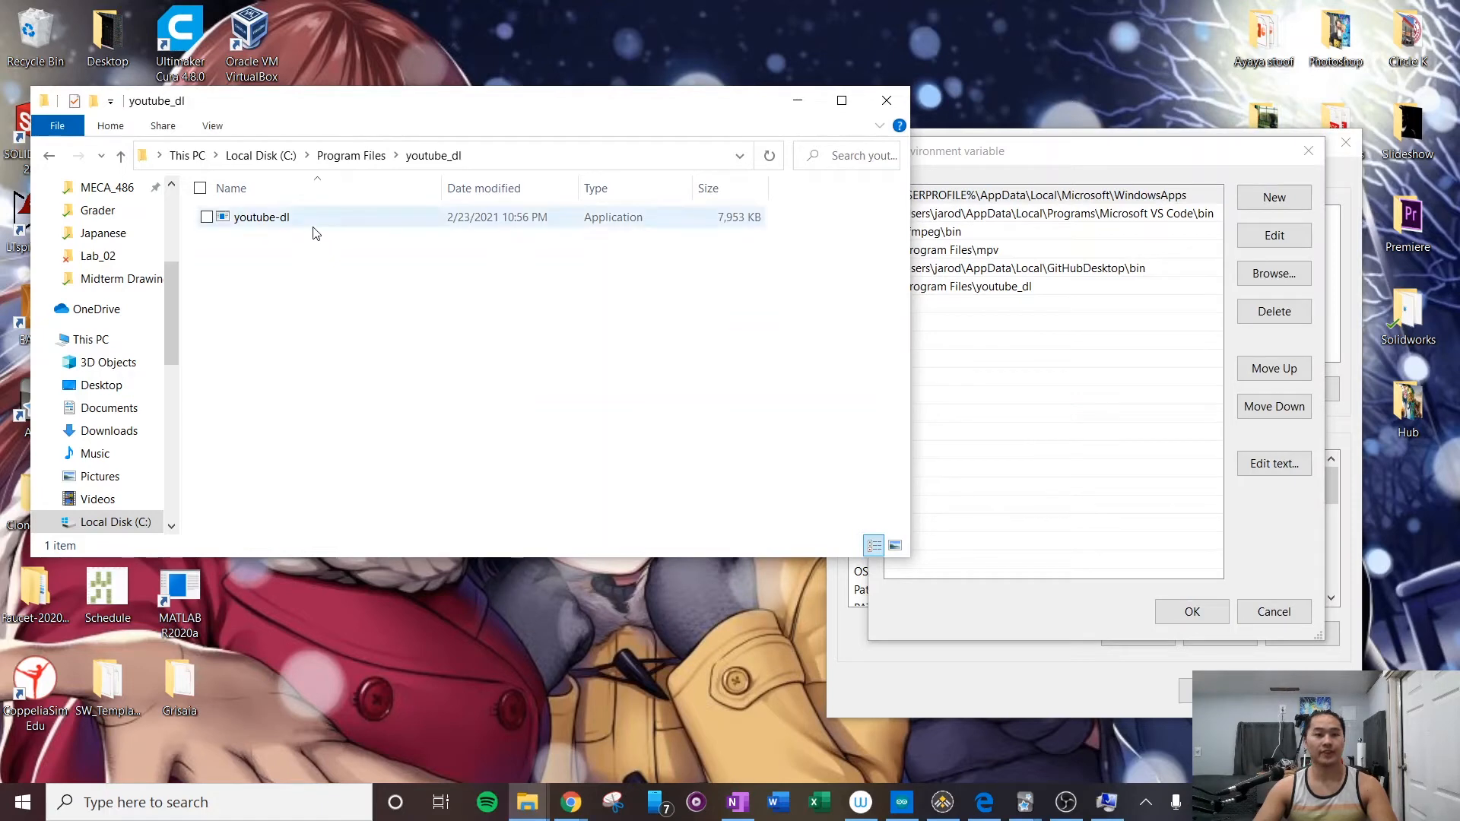
{"action": "left_click", "coordinate": [262, 217]}
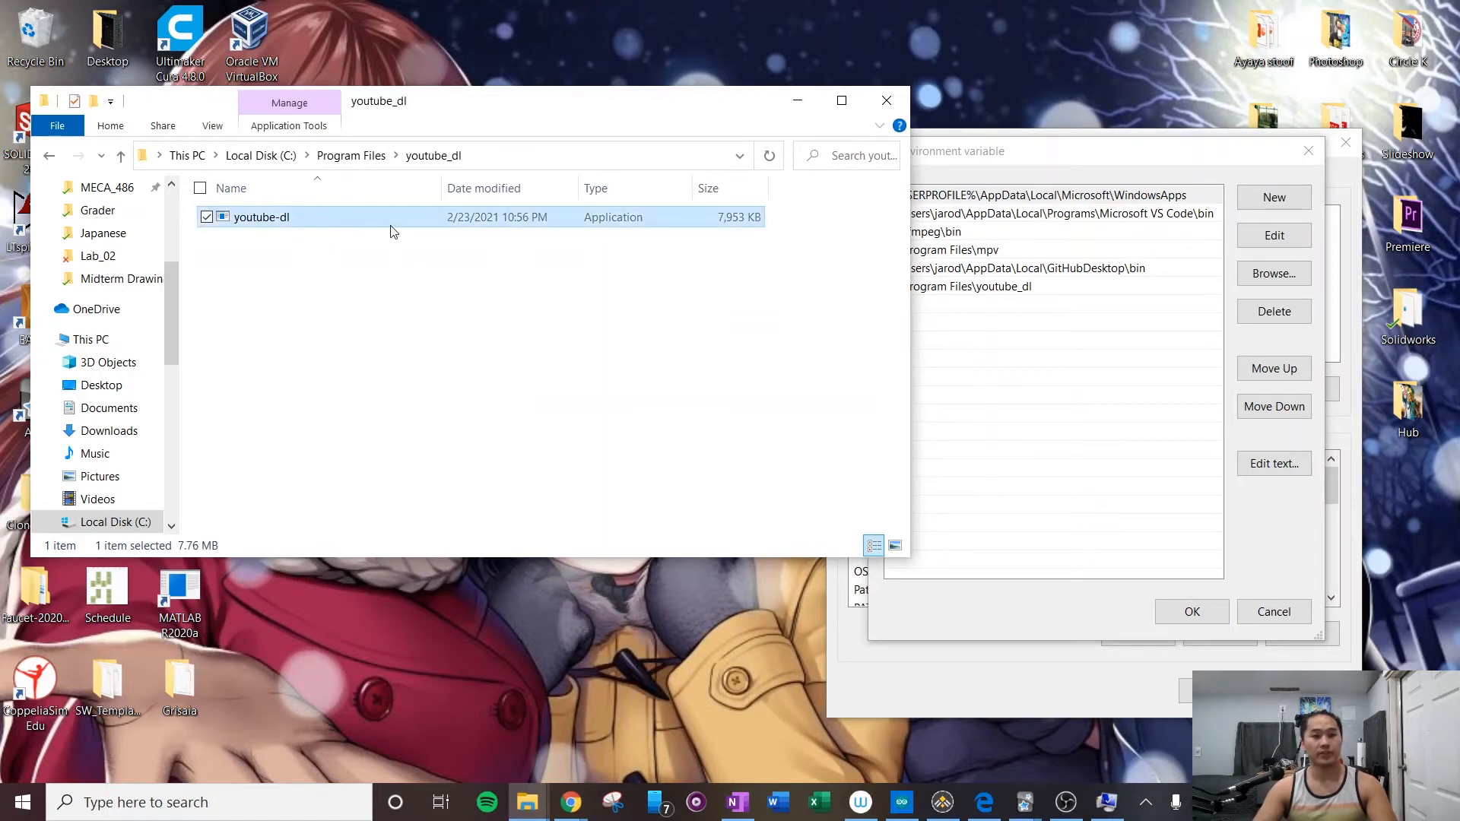
{"action": "right_click", "coordinate": [262, 217]}
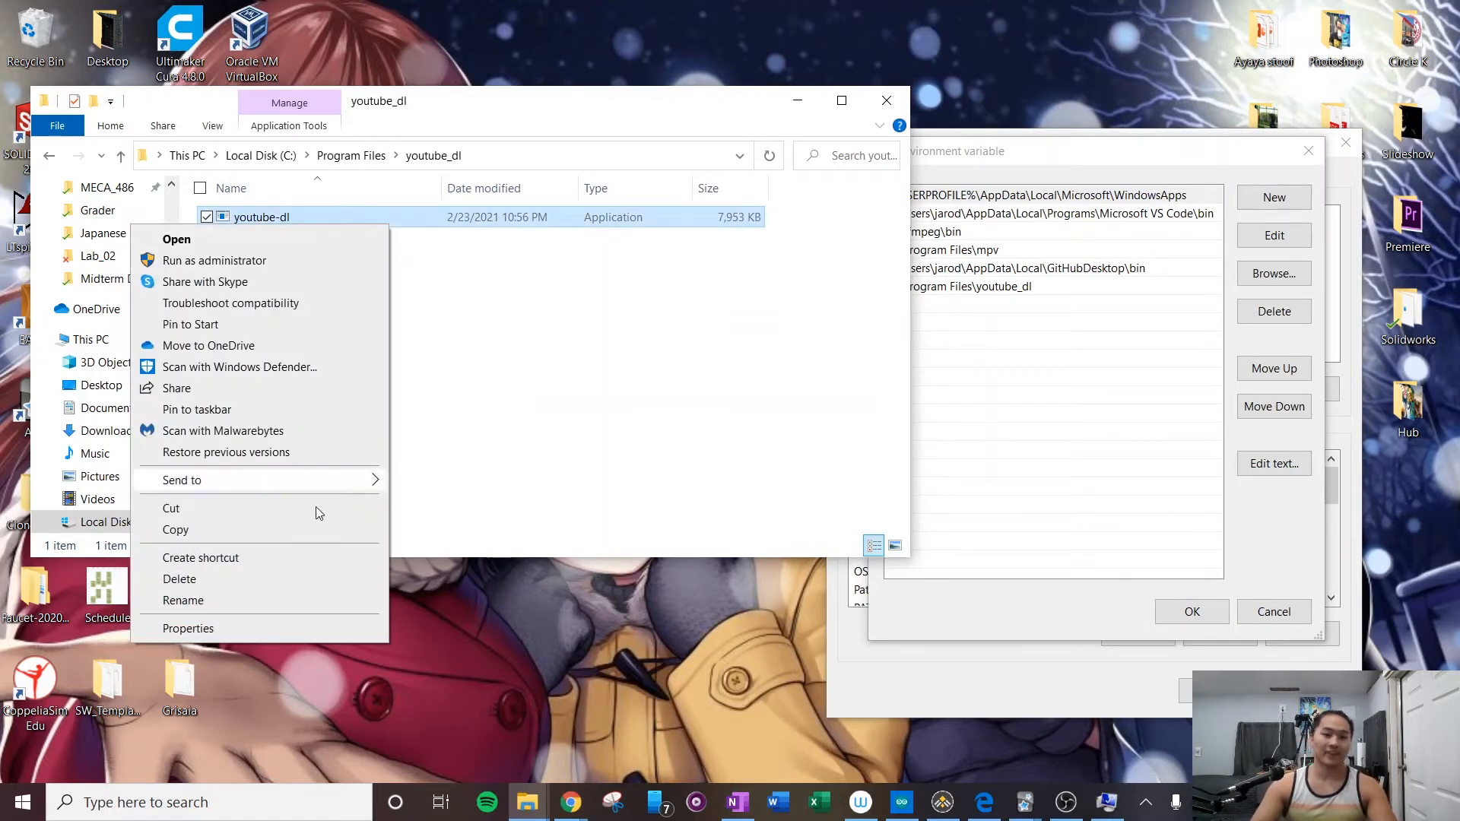
{"action": "left_click", "coordinate": [188, 628]}
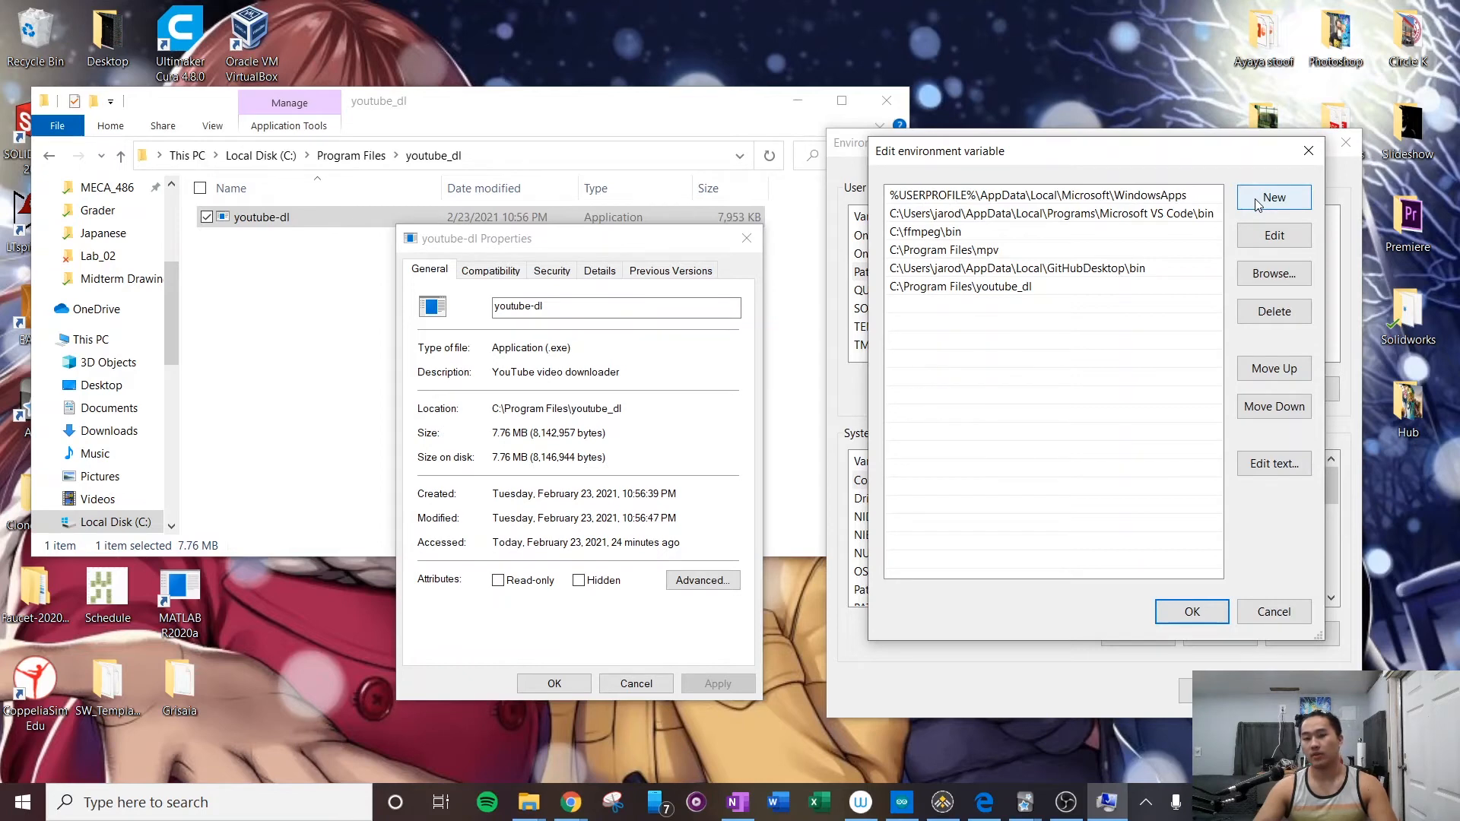
{"action": "left_click", "coordinate": [1274, 197]}
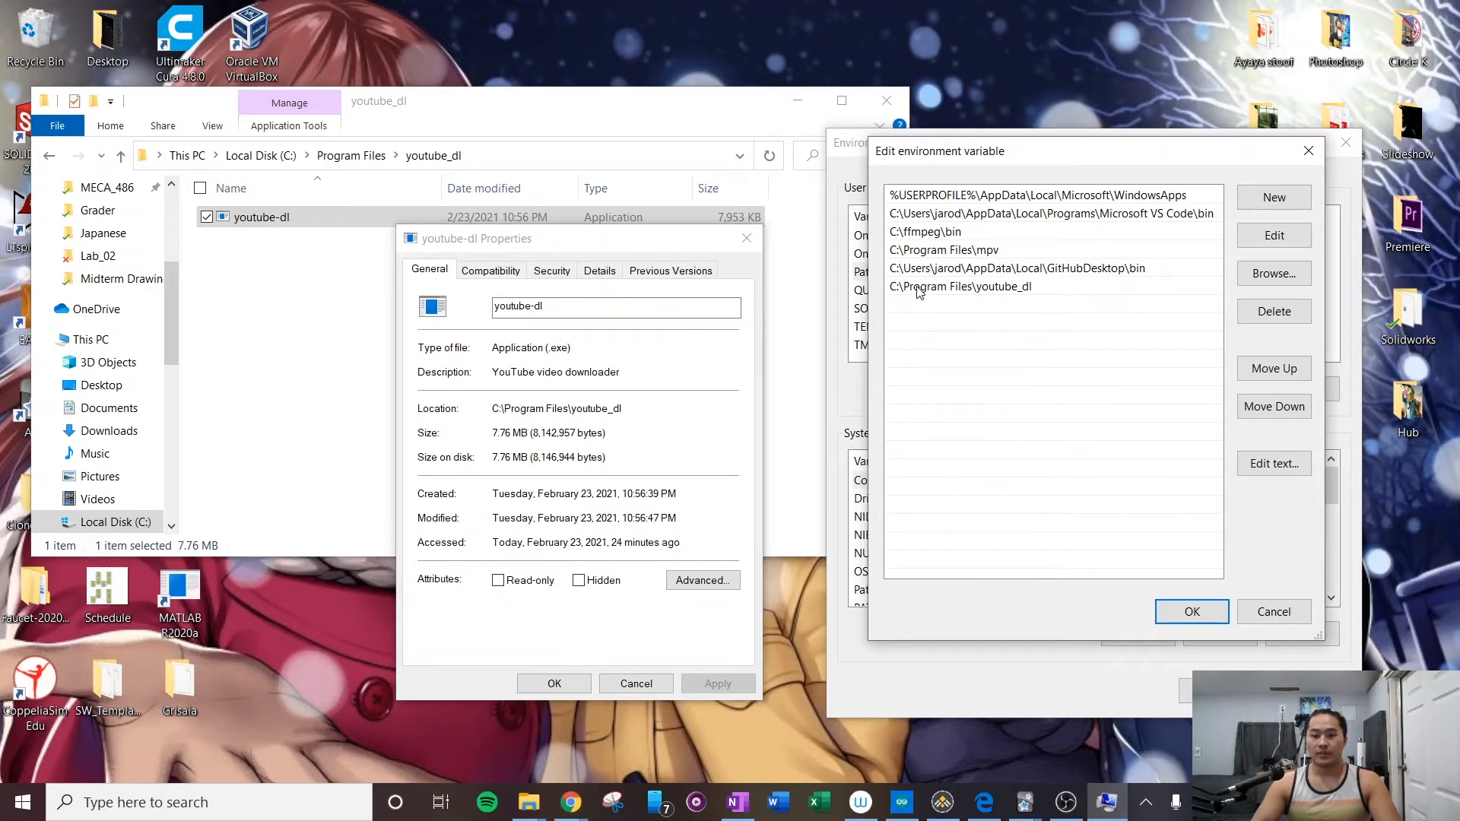
{"action": "left_click", "coordinate": [921, 286]}
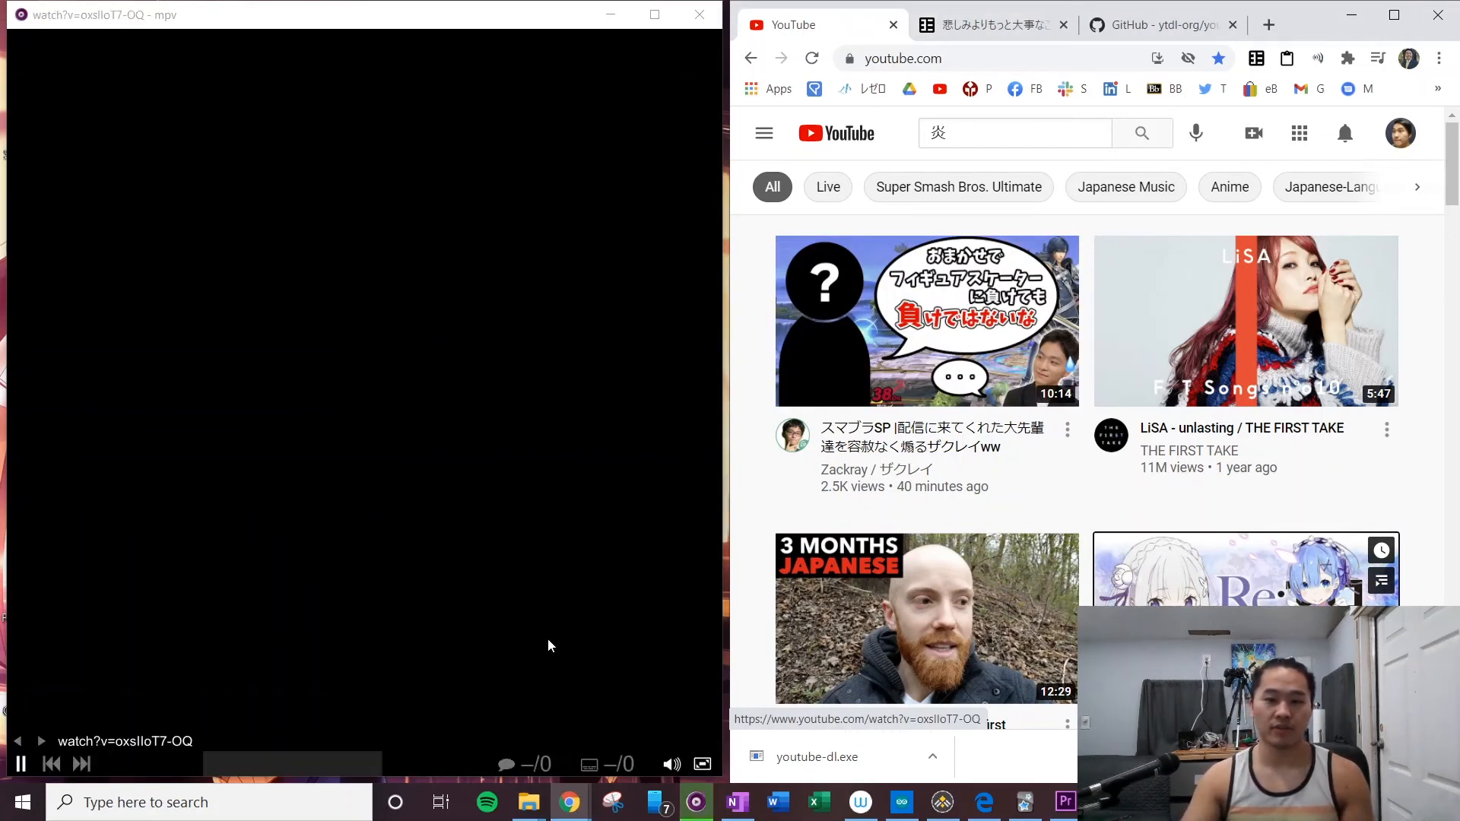
{"action": "mouse_move", "coordinate": [274, 378]}
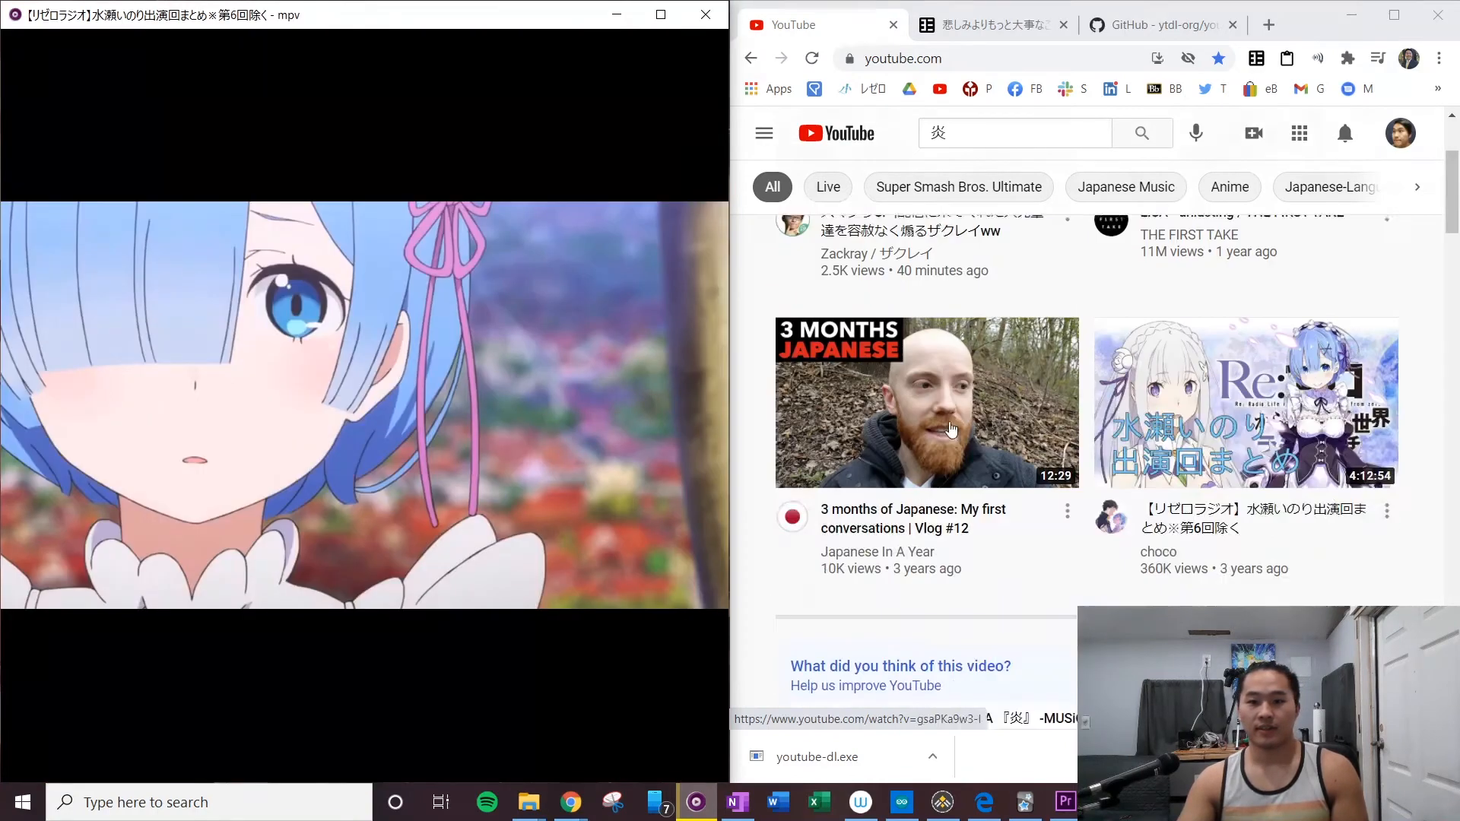
Scroll Chrome's recommendations to pick another YouTube video for mpv.
{"action": "scroll", "scroll_direction": "down", "scroll_amount": 3}
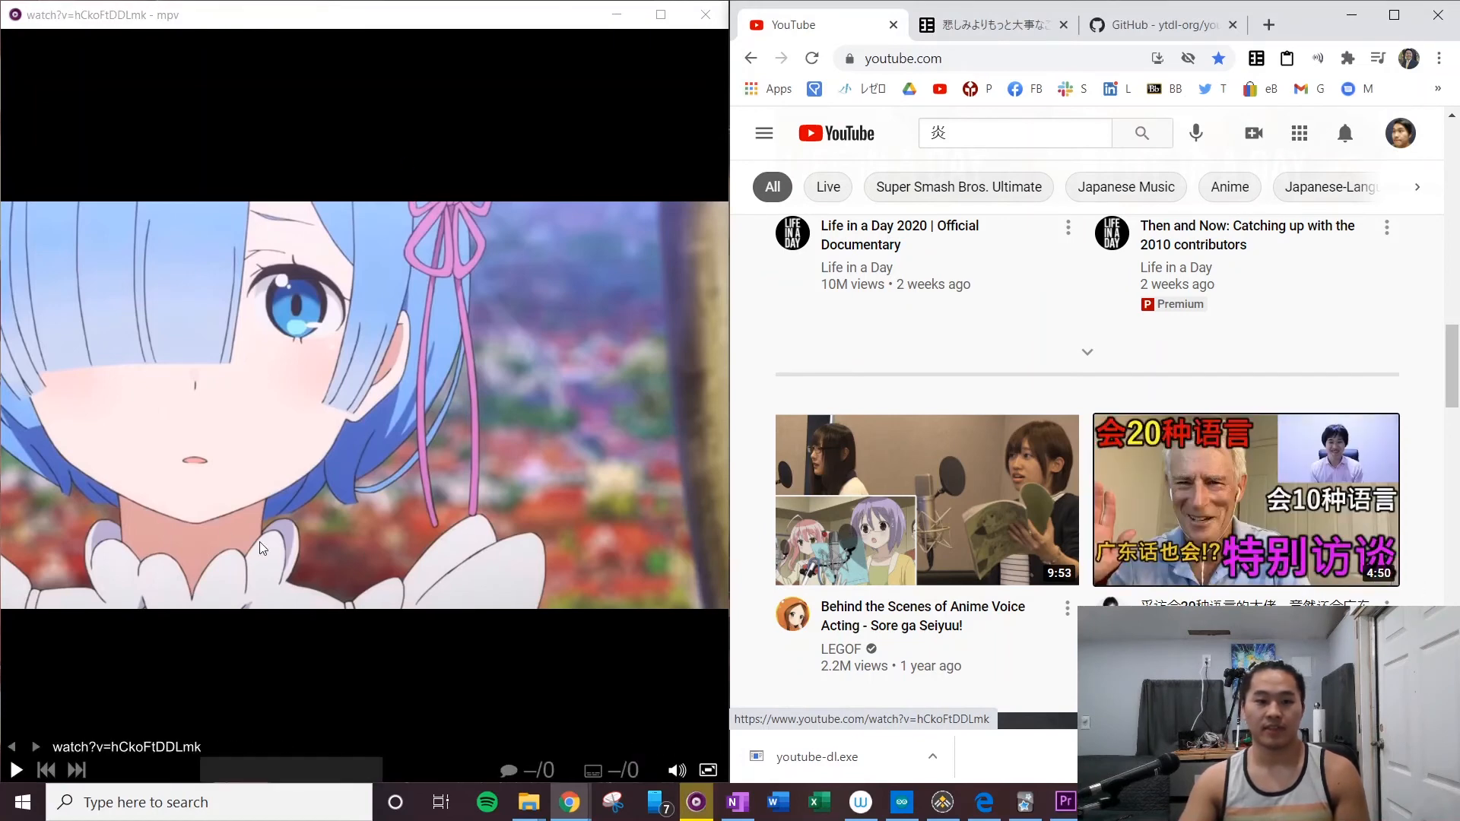
{"action": "mouse_move", "coordinate": [254, 758]}
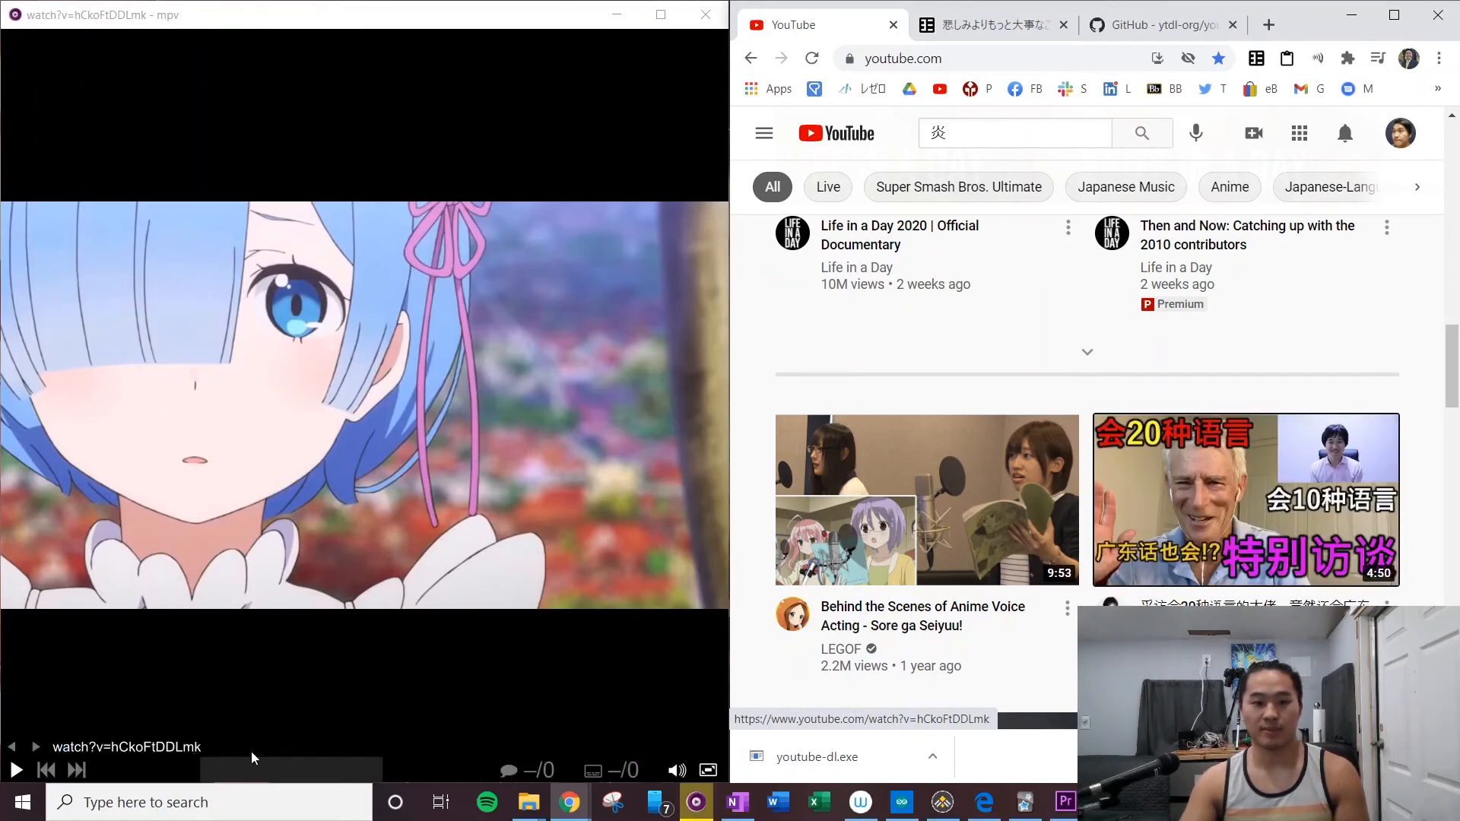